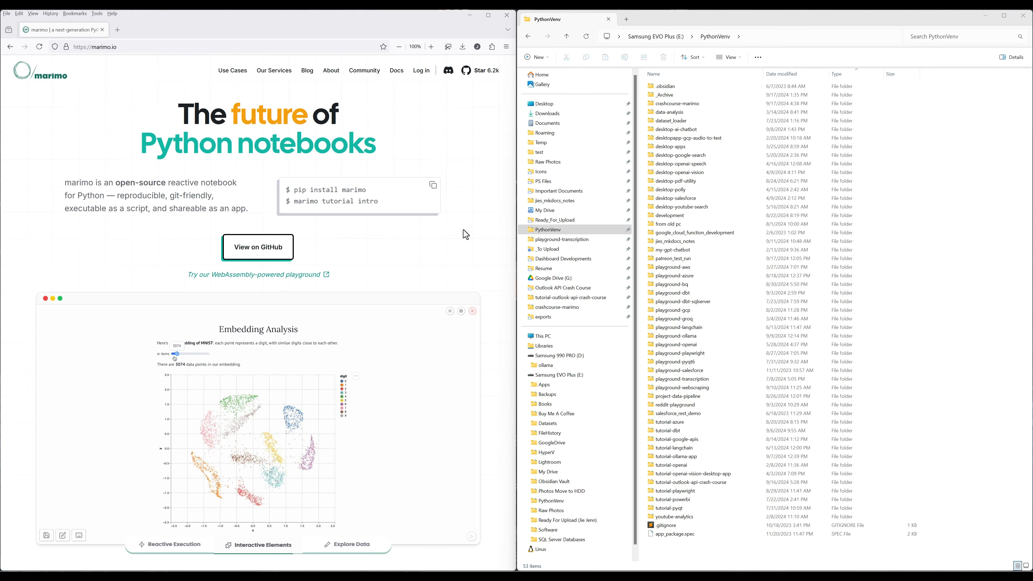
Step: Work in the existing marimo notebook, adding mo.md("# Embedding !") and n_items = 1000
{"action": "left_click_drag", "start_coordinate": [177, 353], "coordinate": [210, 353]}
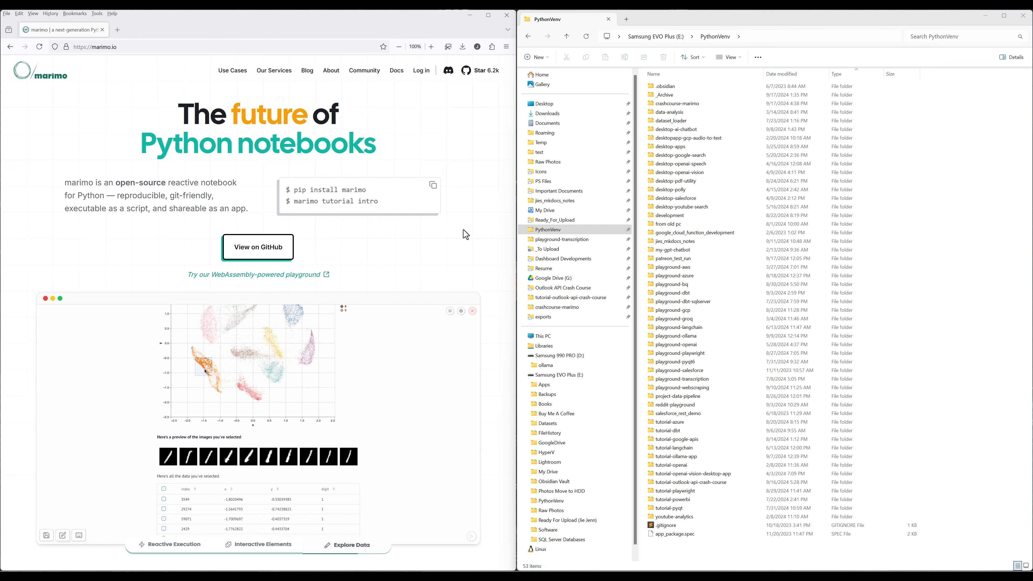
{"action": "left_click", "coordinate": [231, 379]}
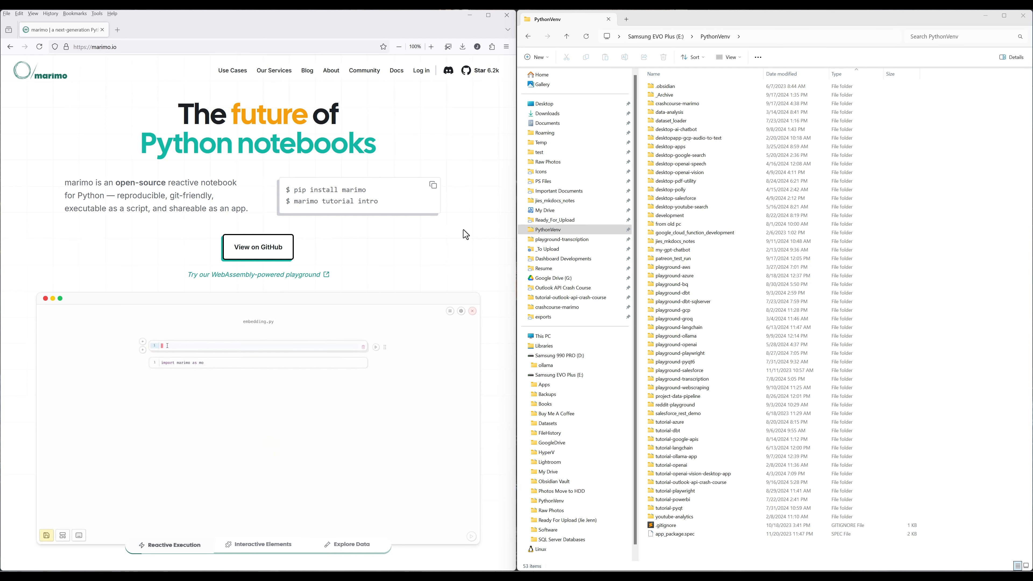
{"action": "type", "text": "mo.md(\"# Embedding !\")"}
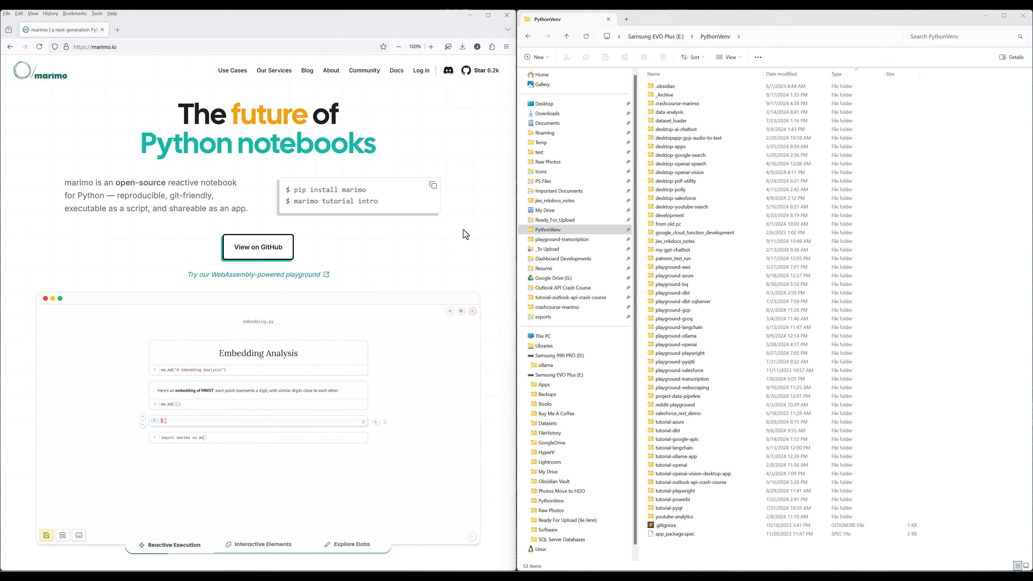
{"action": "type", "text": "n_items = 1000"}
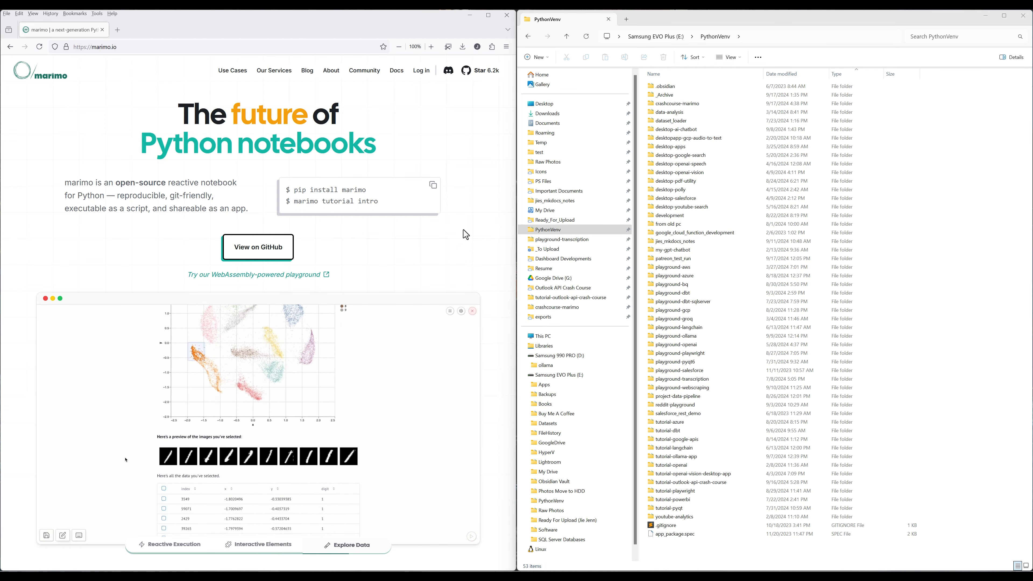
{"action": "left_click_drag", "start_coordinate": [195, 346], "coordinate": [205, 376]}
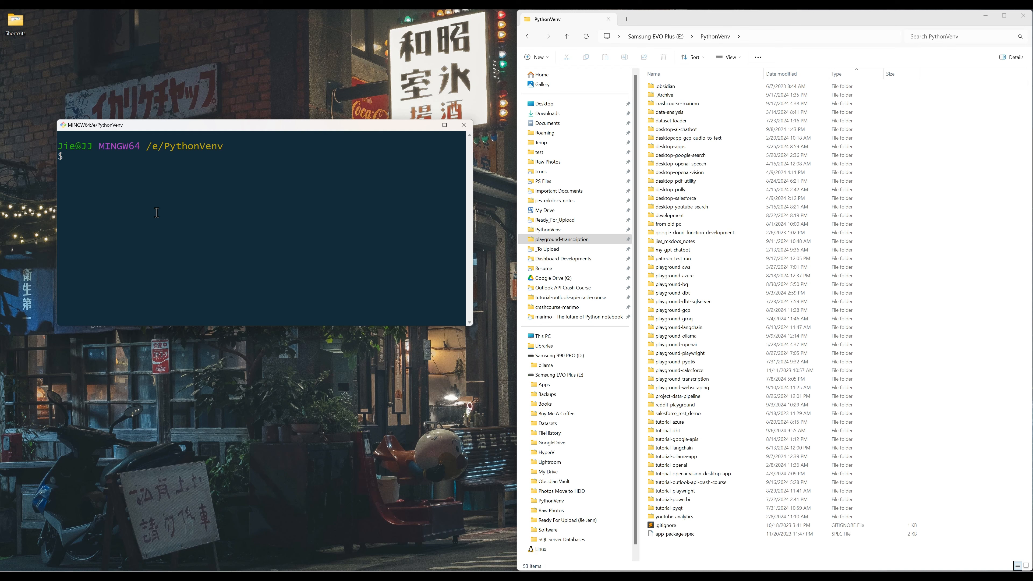
Step: Create the intro-to-marimo virtual environment with python -m venv, cd into it and open its folder
{"action": "type", "text": "python -m venv"}
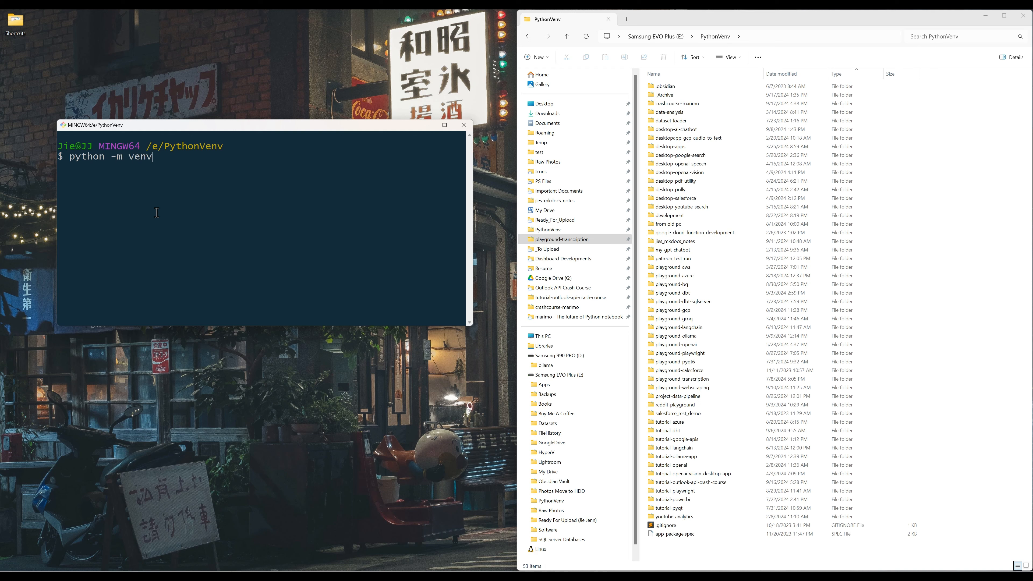
{"action": "type", "text": "intro-to-ma"}
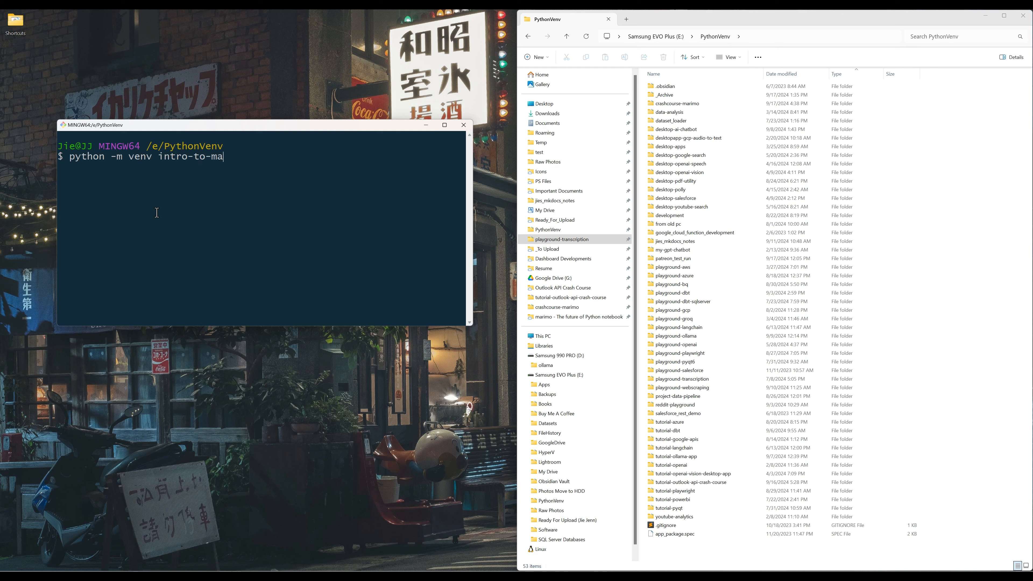
{"action": "type", "text": "rimo"}
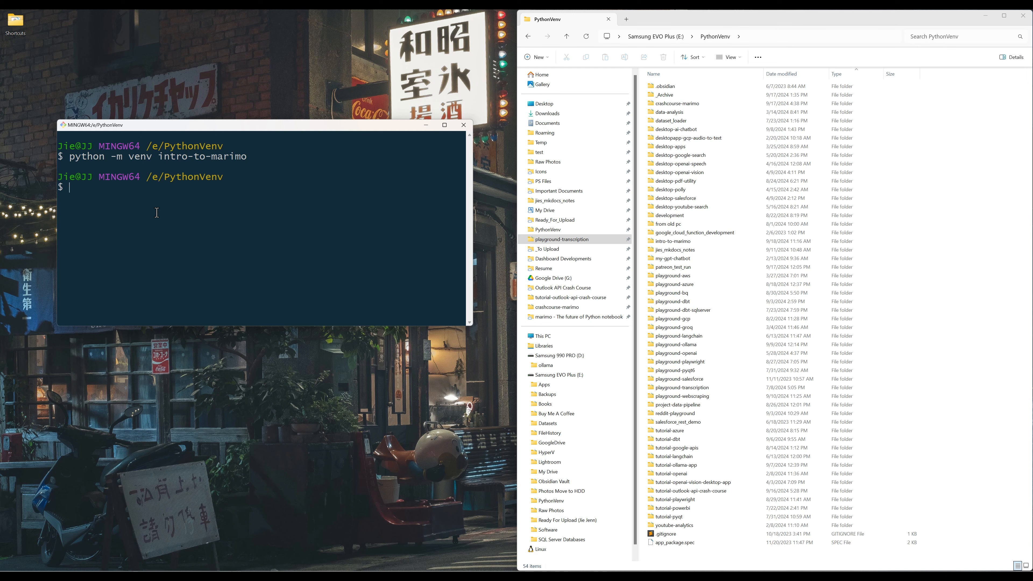
{"action": "type", "text": "cd intro"}
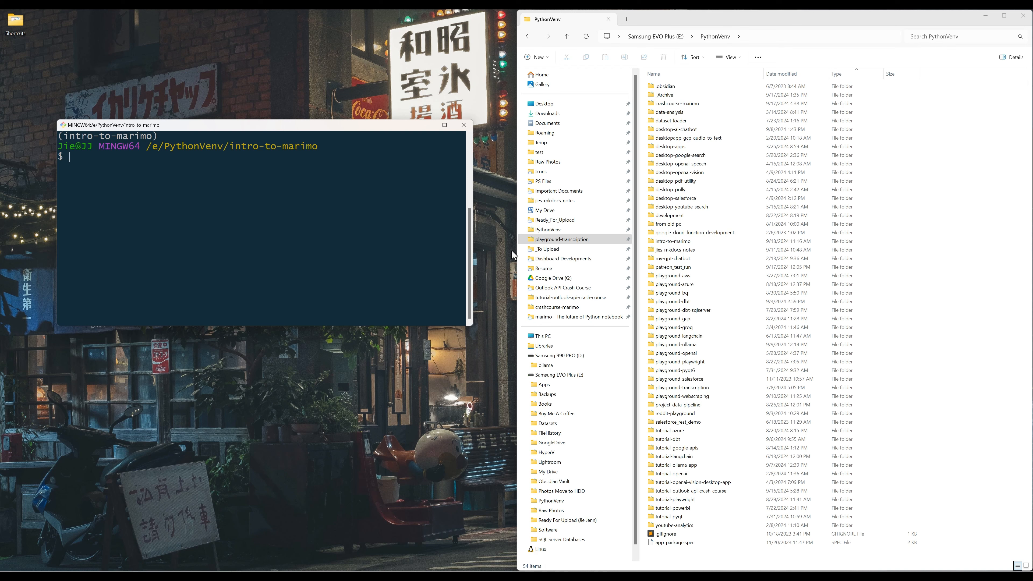
{"action": "double_click", "coordinate": [671, 241]}
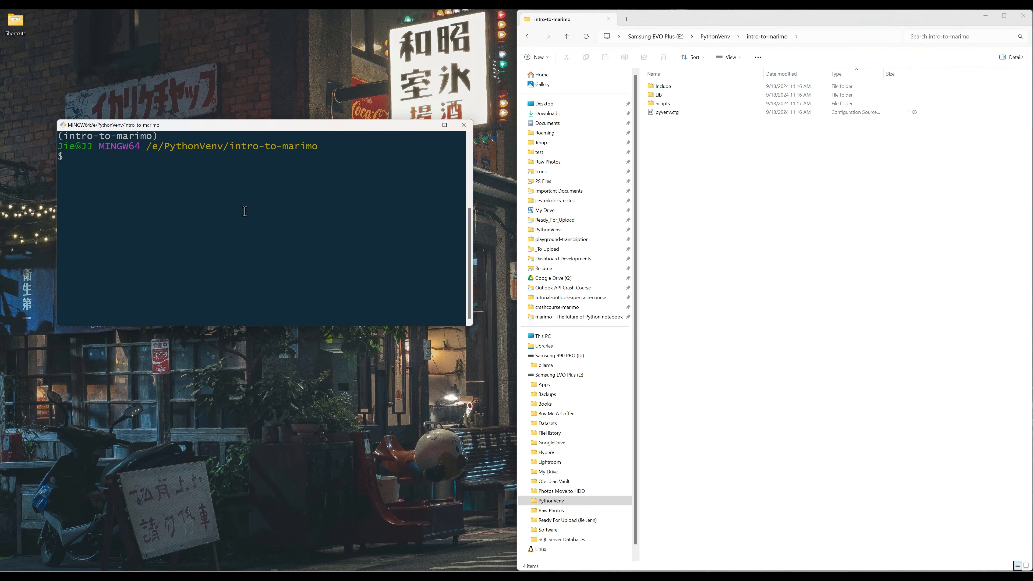
{"action": "type", "text": "p"}
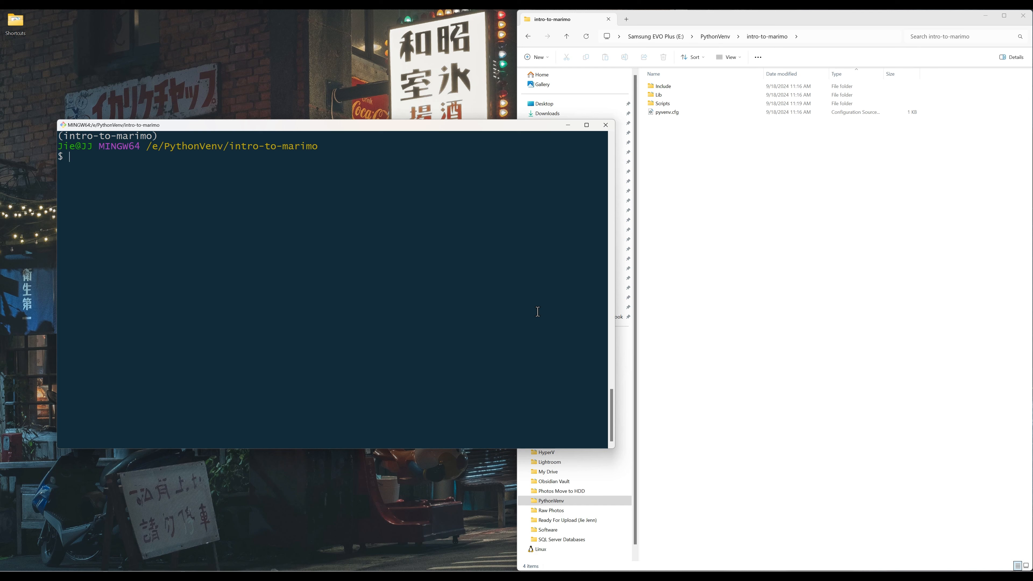
Step: Run marimo tutorial --help and scroll through the listed tutorials and options
{"action": "type", "text": "ma"}
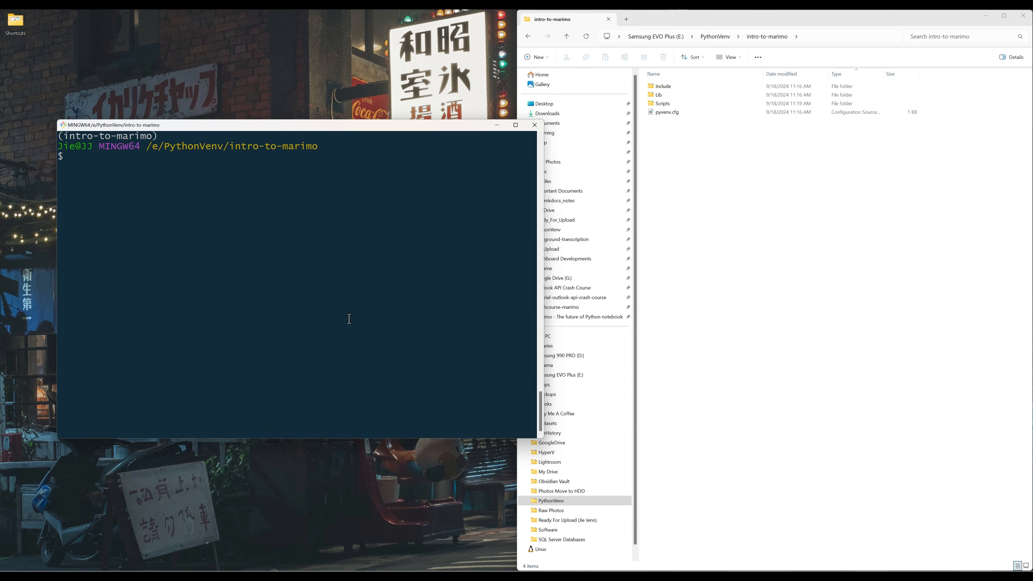
{"action": "mouse_move", "coordinate": [335, 319]}
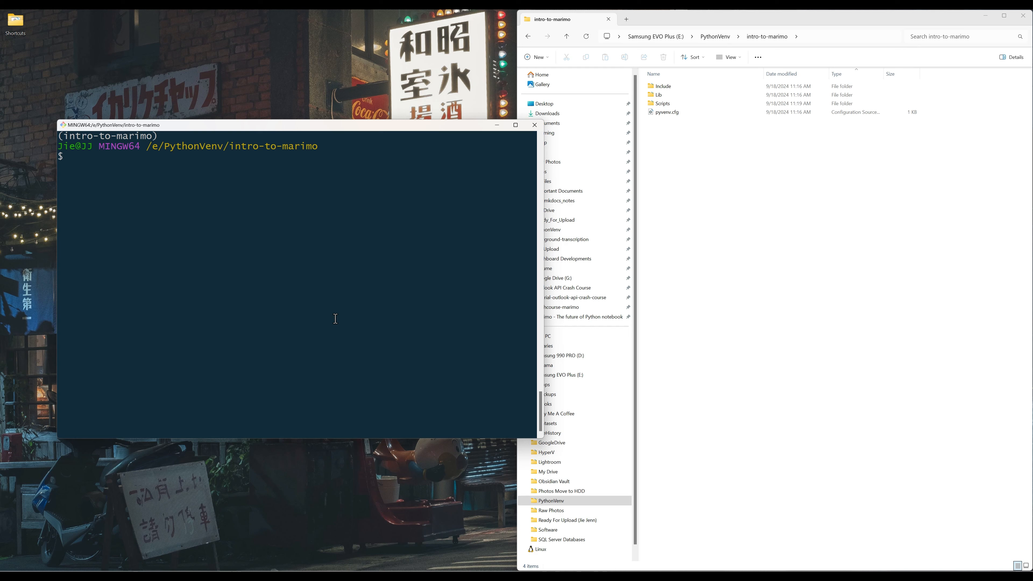
{"action": "type", "text": "marimo t"}
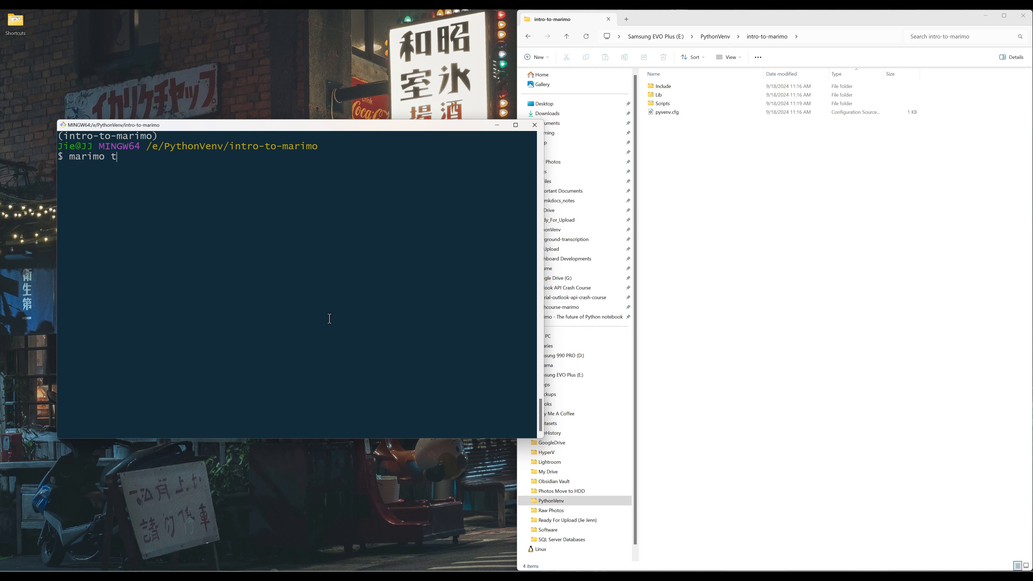
{"action": "type", "text": "utorial --help"}
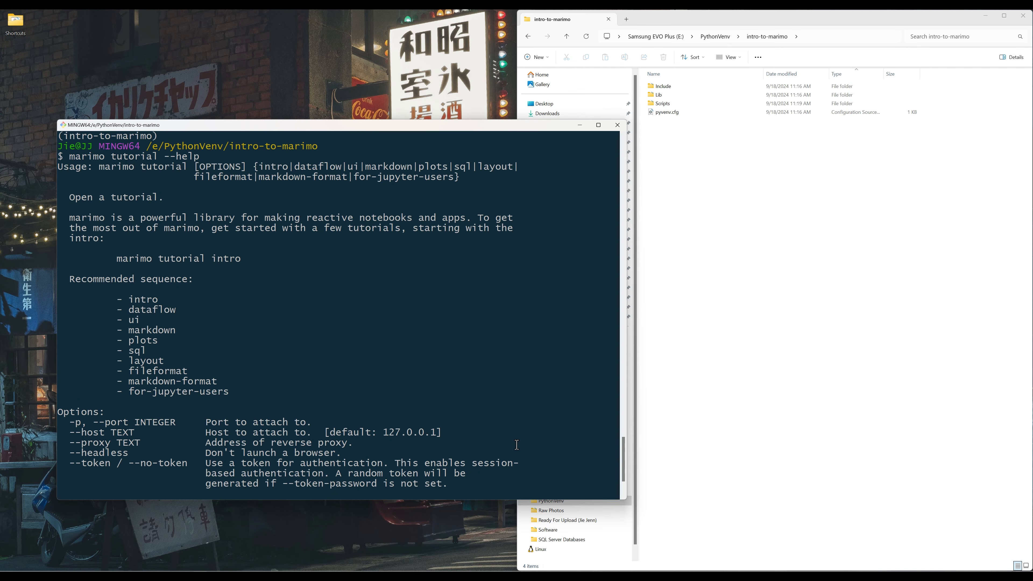
{"action": "mouse_move", "coordinate": [510, 416]}
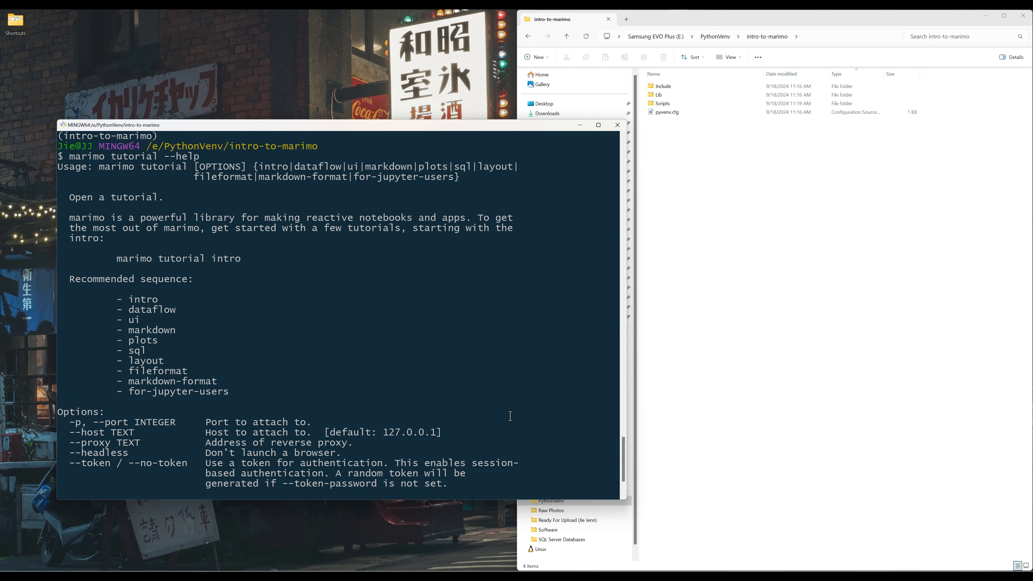
{"action": "scroll", "scroll_direction": "down", "scroll_amount": 3}
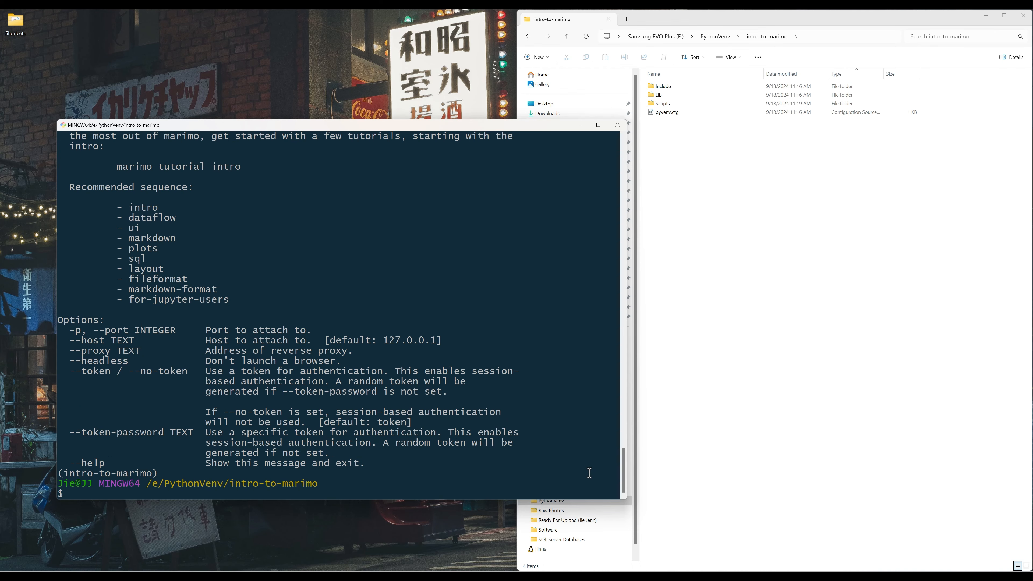
{"action": "type", "text": "marimo"}
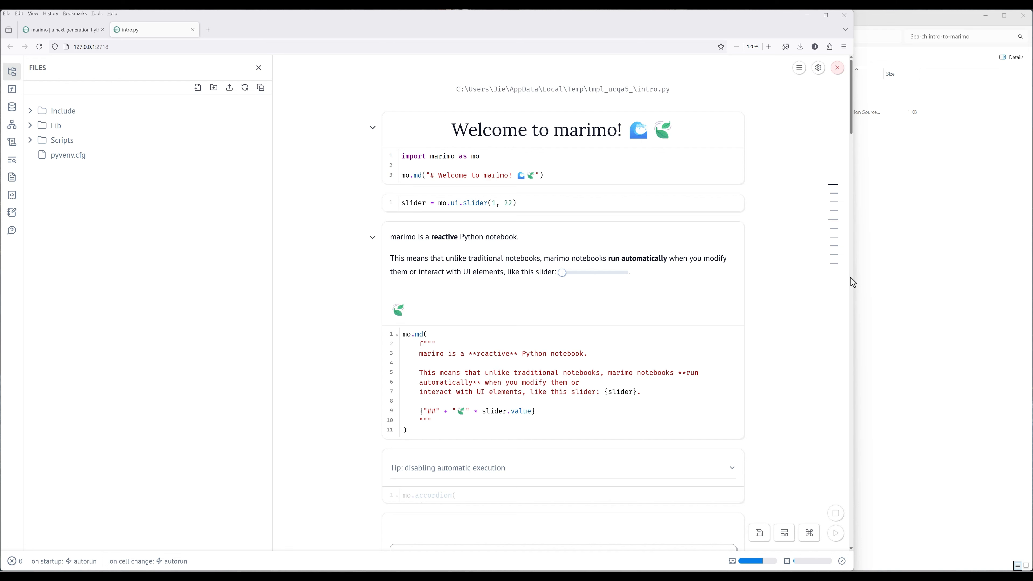
Step: Show the notebook's variables panel, then the data sources panel reporting no tables found
{"action": "left_click", "coordinate": [11, 89]}
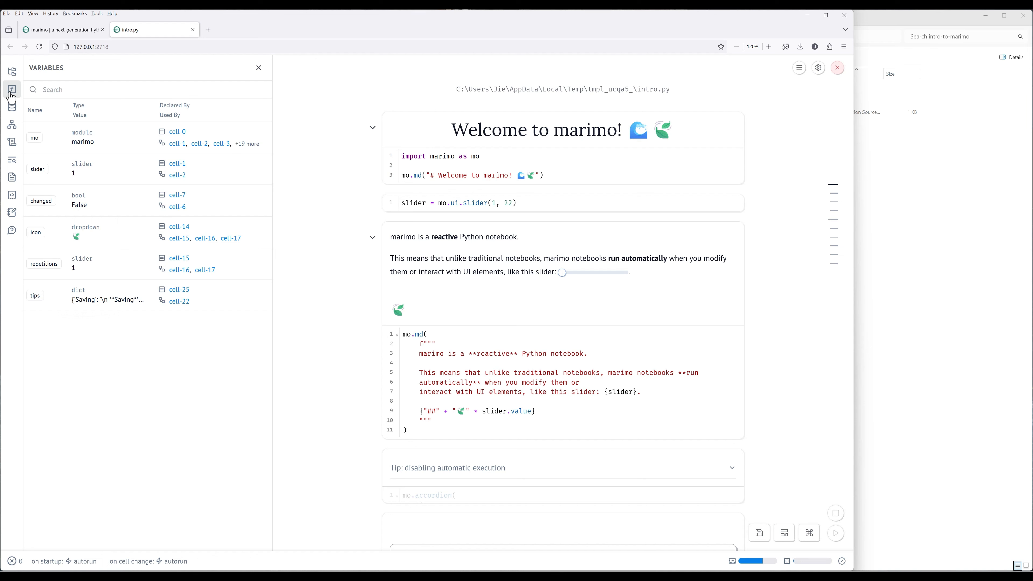
{"action": "mouse_move", "coordinate": [11, 107]}
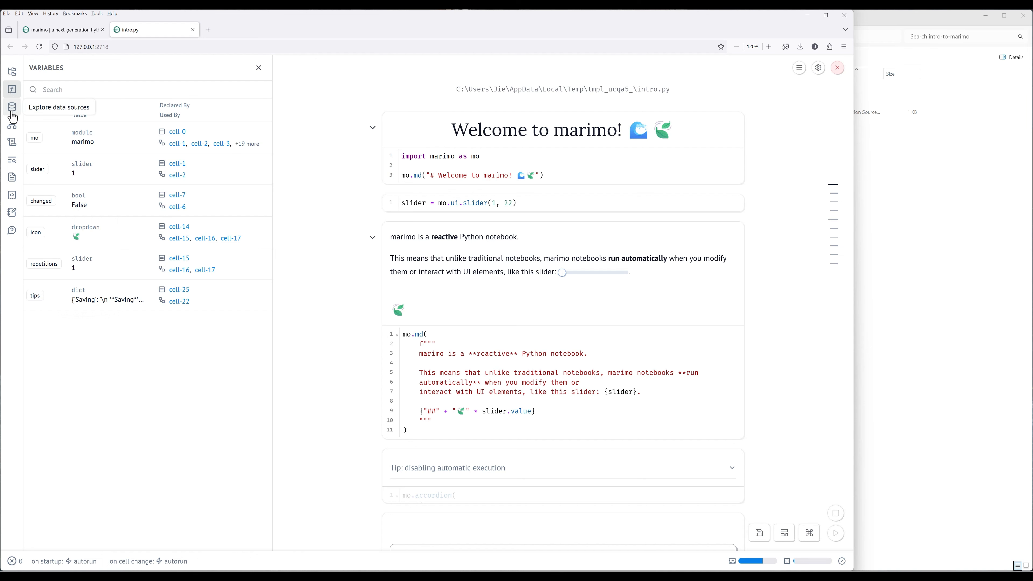
{"action": "left_click", "coordinate": [12, 107]}
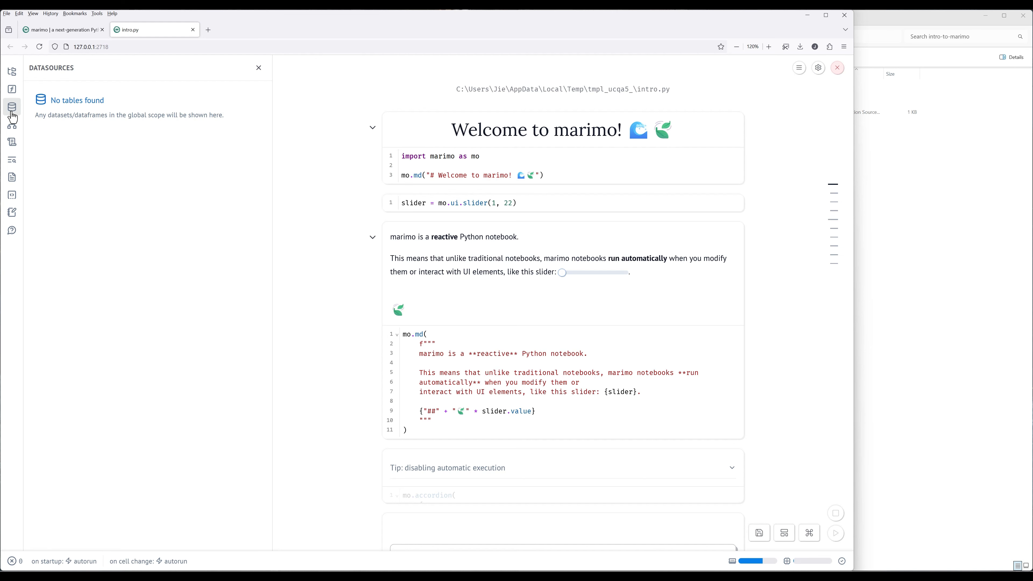
Step: Show the cell dependencies as a vertical tree, then the notebook's section outline
{"action": "left_click", "coordinate": [11, 124]}
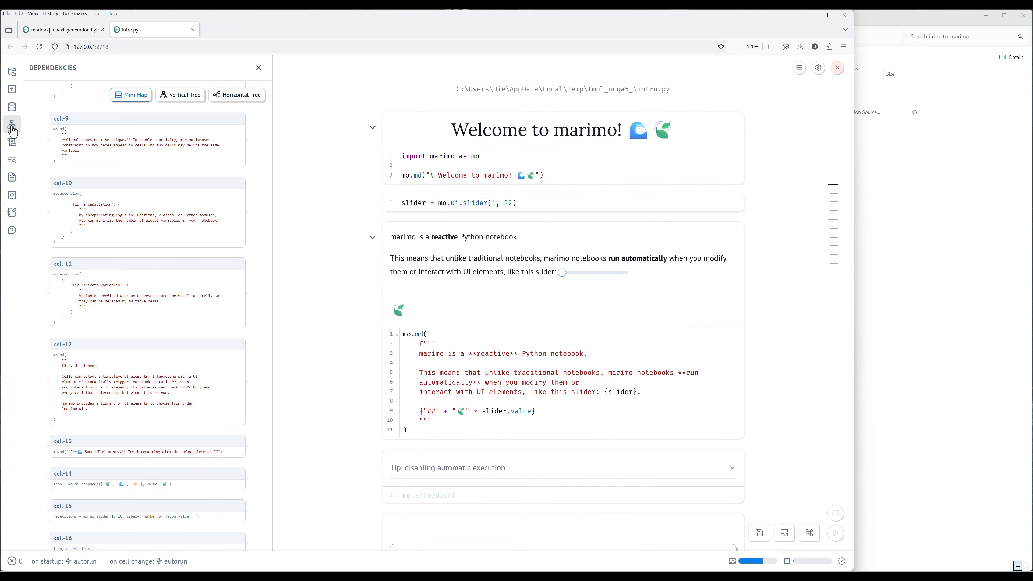
{"action": "left_click", "coordinate": [181, 94]}
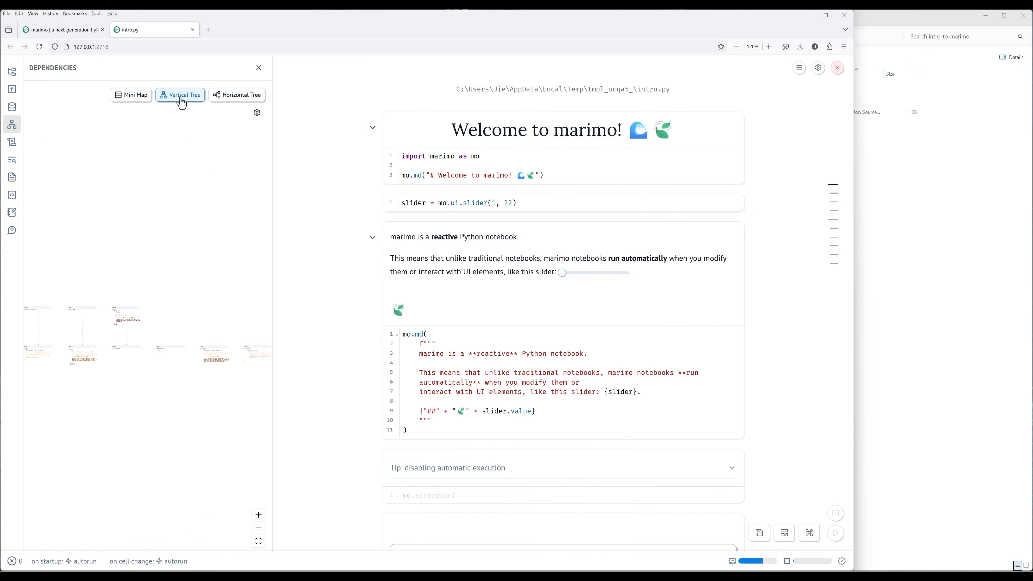
{"action": "mouse_move", "coordinate": [186, 178]}
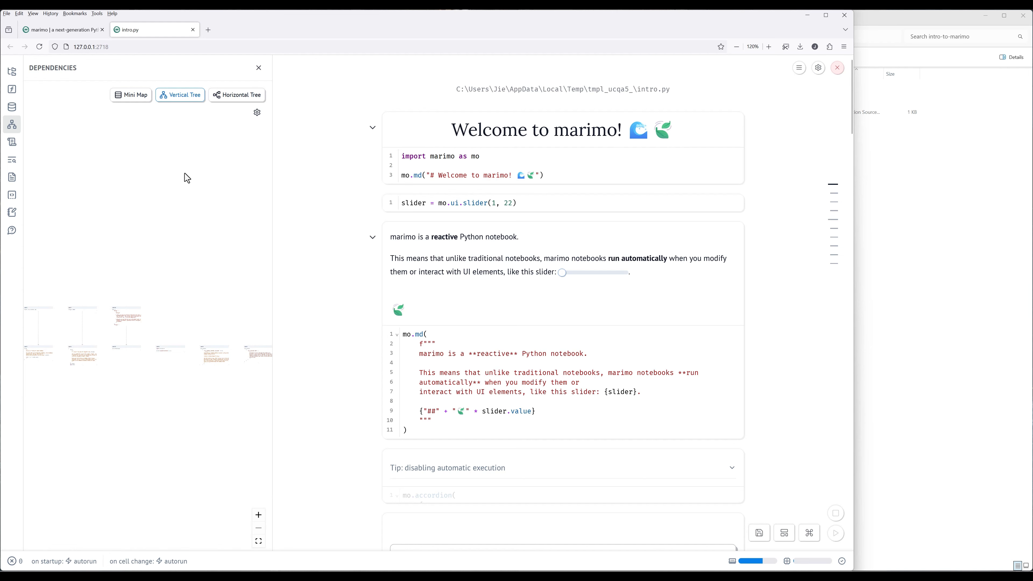
{"action": "left_click", "coordinate": [257, 514]}
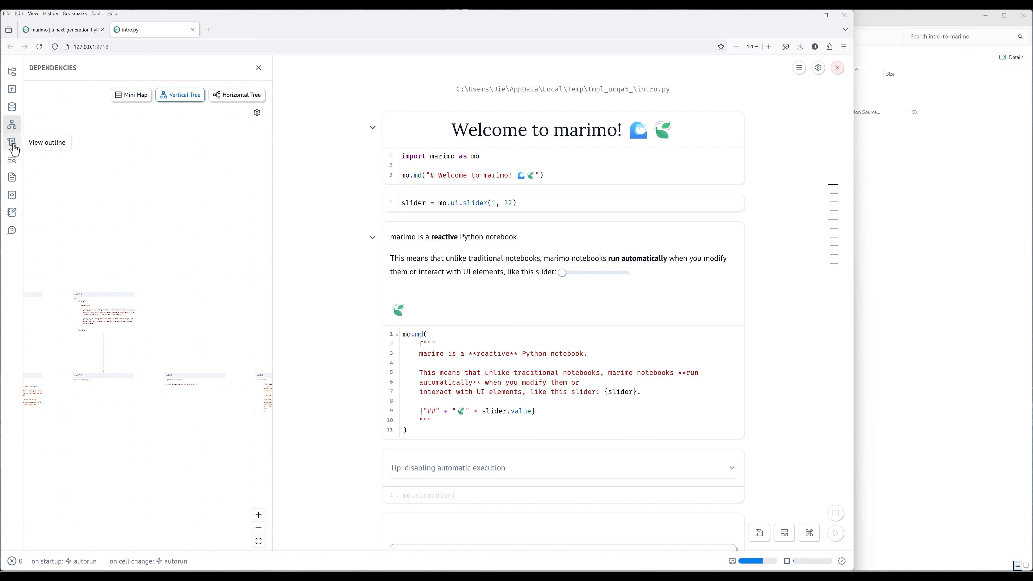
{"action": "left_click", "coordinate": [12, 142]}
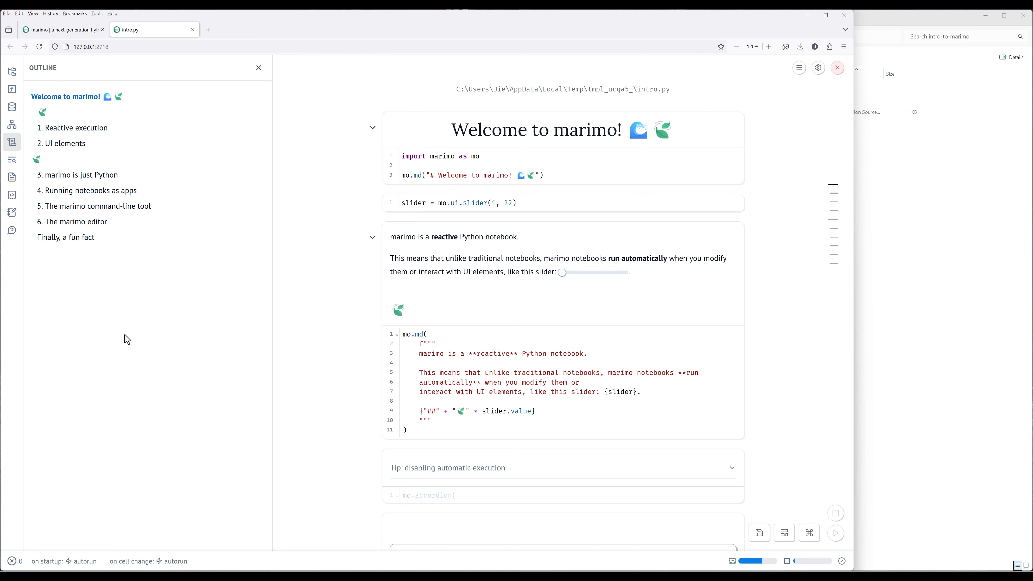
Step: Visit the documentation and logs panels, add a print('hello world') cell, then show the snippets panel
{"action": "left_click", "coordinate": [11, 158]}
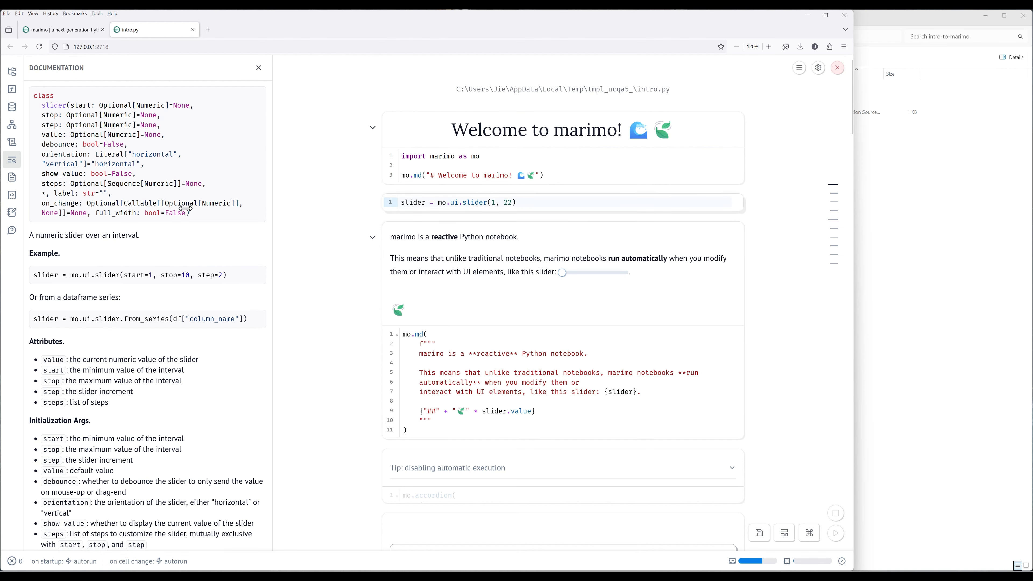
{"action": "left_click", "coordinate": [11, 177]}
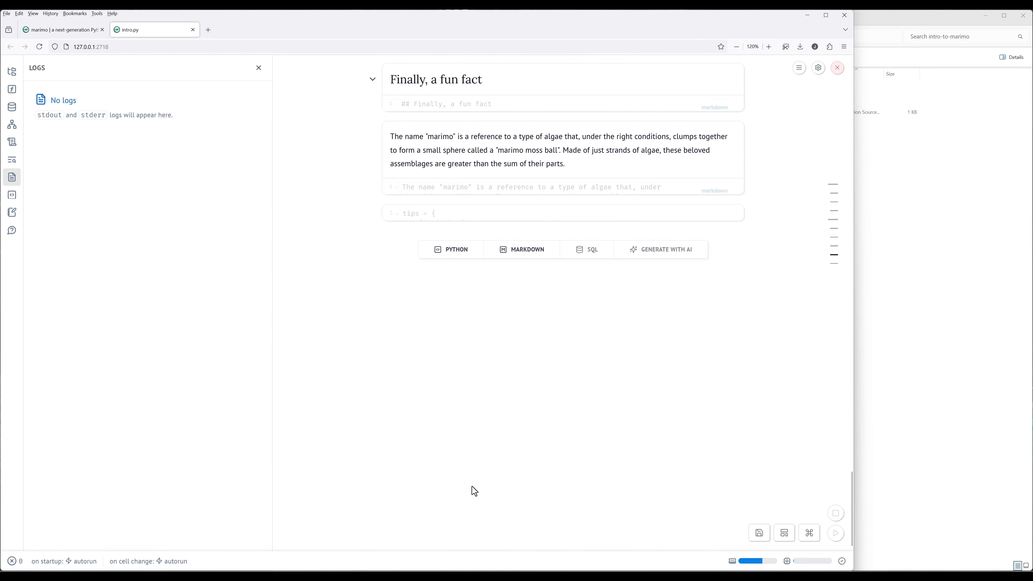
{"action": "type", "text": "print"}
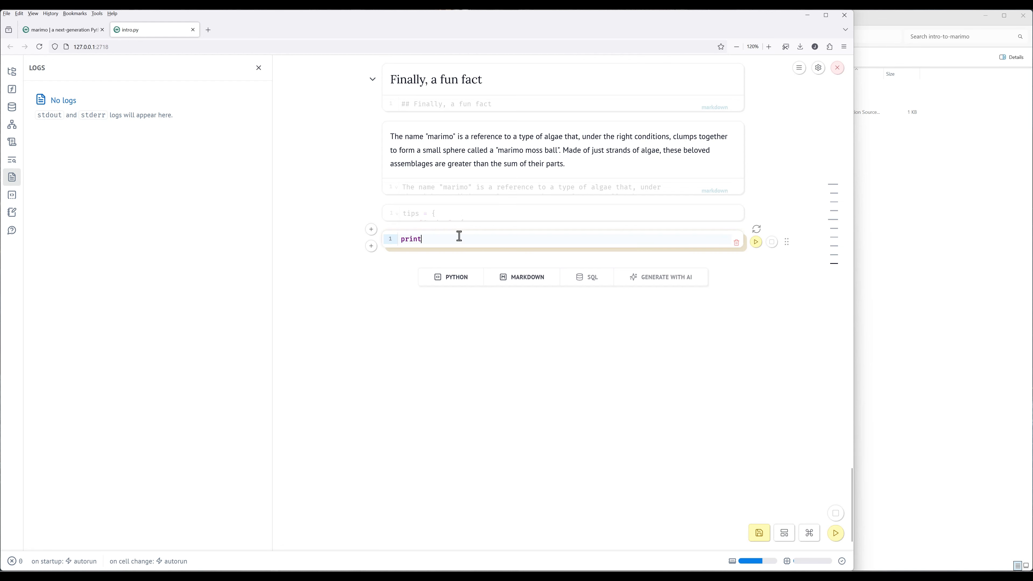
{"action": "type", "text": "('hello world')"}
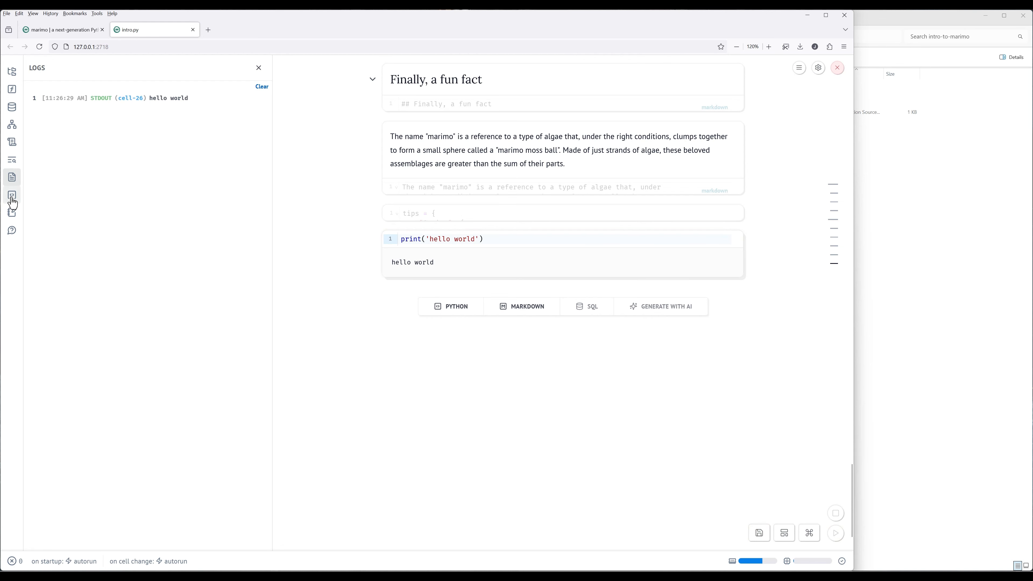
{"action": "left_click", "coordinate": [11, 194]}
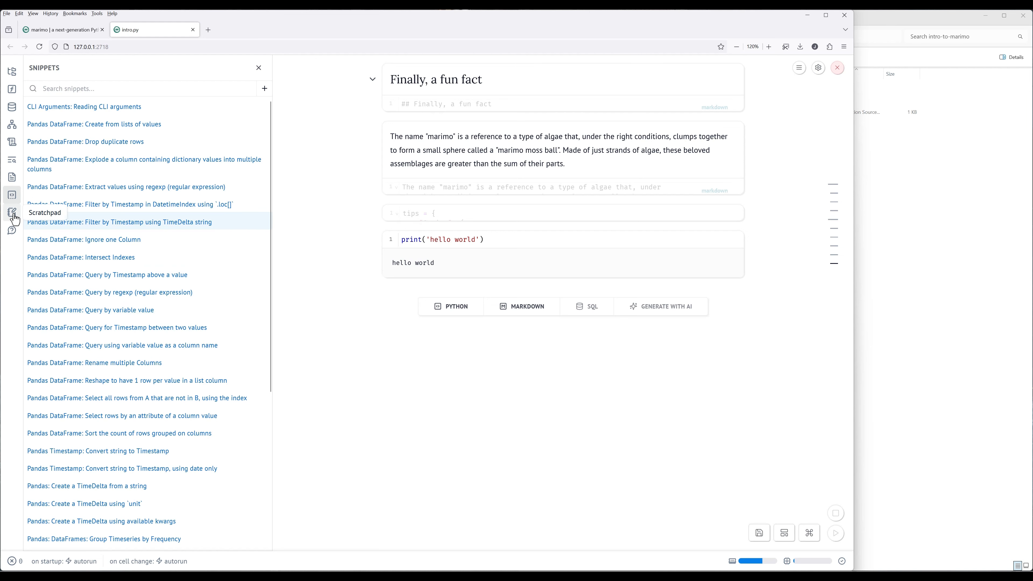
Step: Open the scratchpad for quick experiments from the left sidebar
{"action": "left_click", "coordinate": [12, 212]}
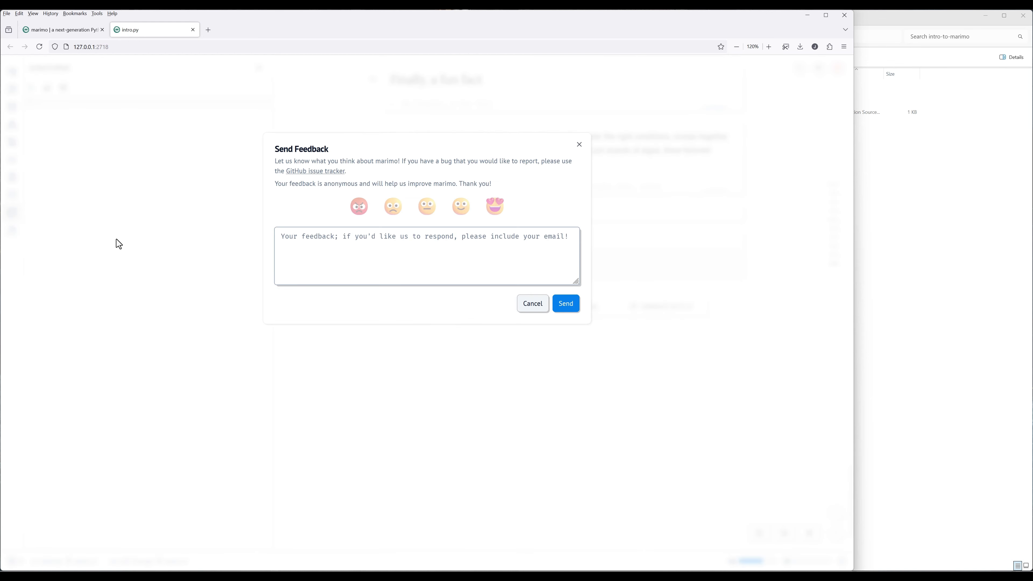
Step: Cancel the Send Feedback dialog and return to the notebook
{"action": "left_click", "coordinate": [426, 256]}
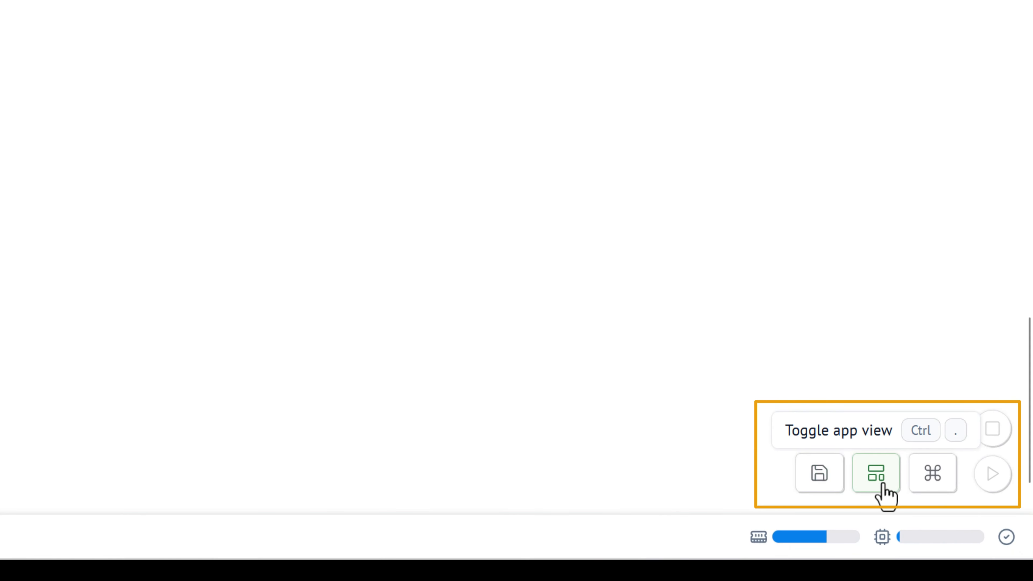
{"action": "left_click", "coordinate": [875, 473]}
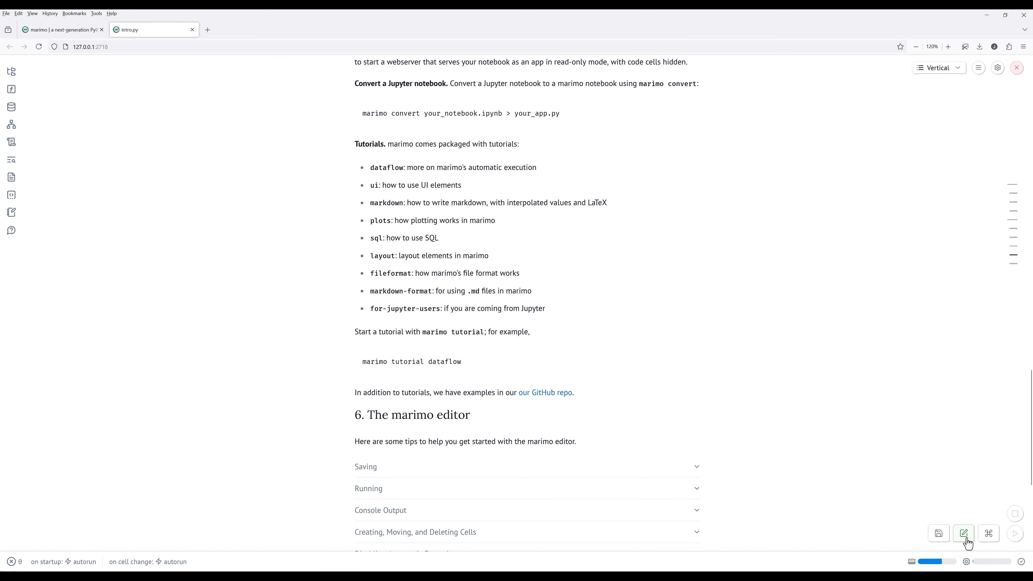
{"action": "left_click", "coordinate": [962, 534]}
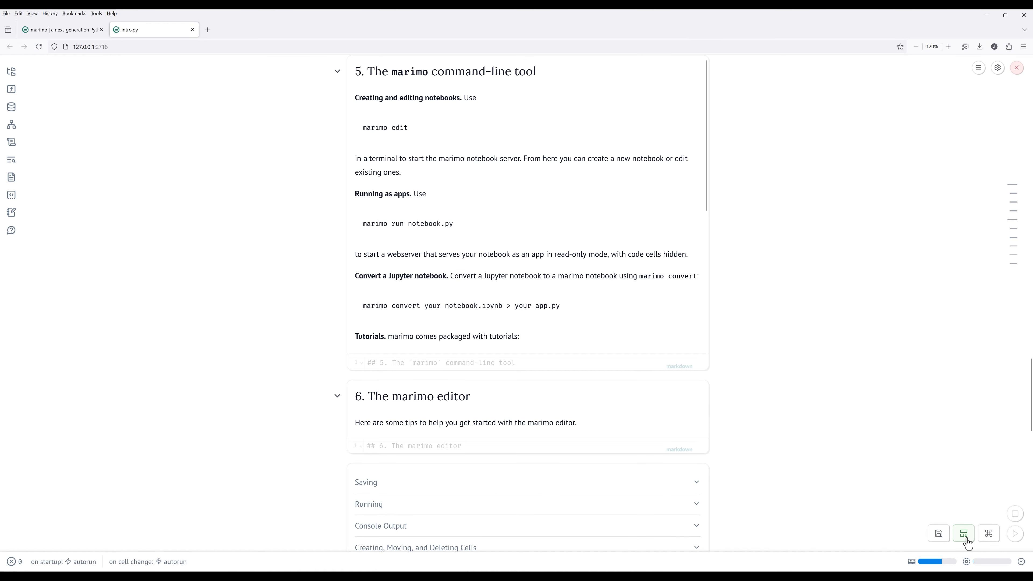
{"action": "mouse_move", "coordinate": [938, 533]}
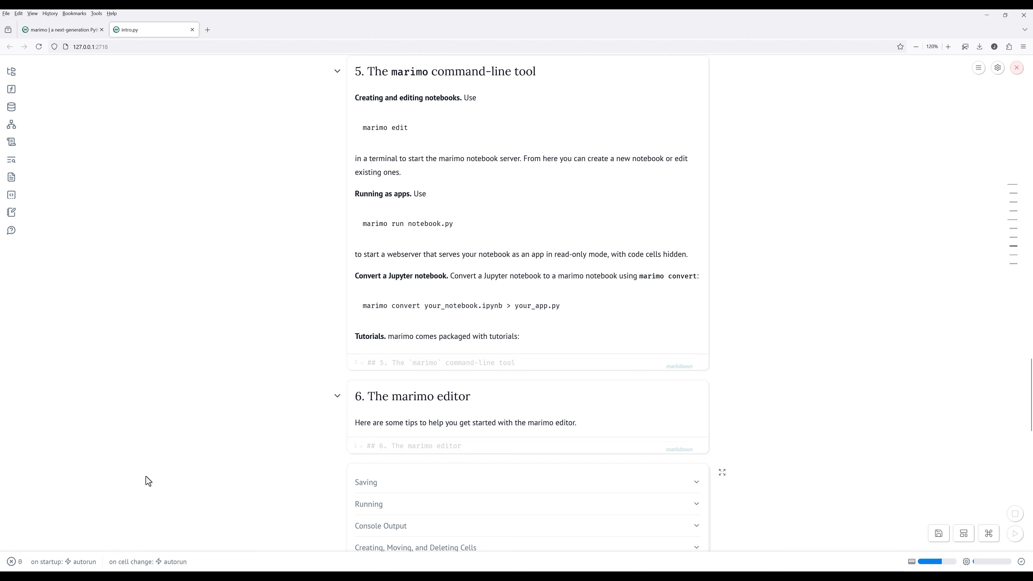
{"action": "mouse_move", "coordinate": [78, 564]}
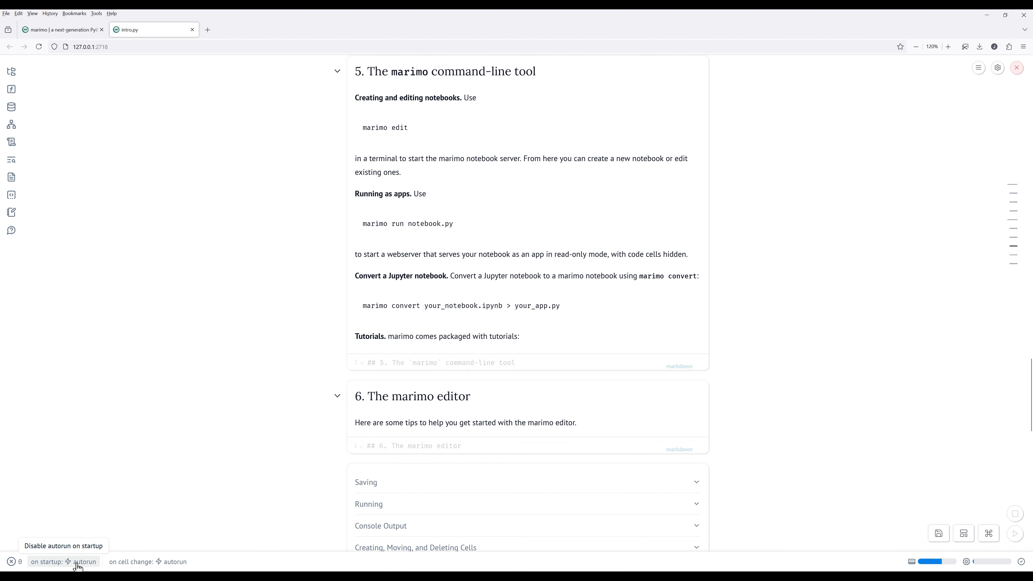
{"action": "left_click", "coordinate": [84, 561]}
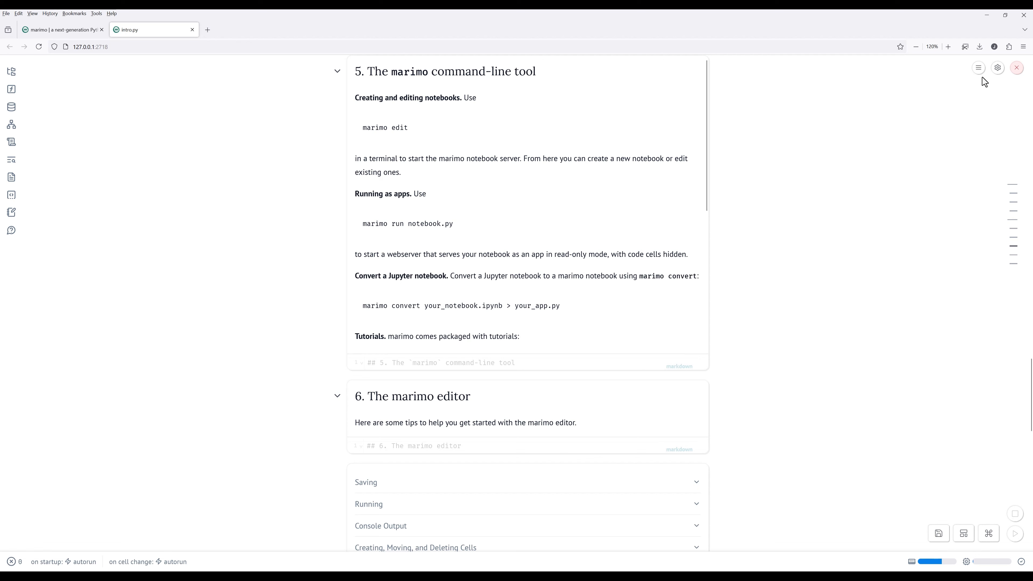
{"action": "left_click", "coordinate": [978, 68]}
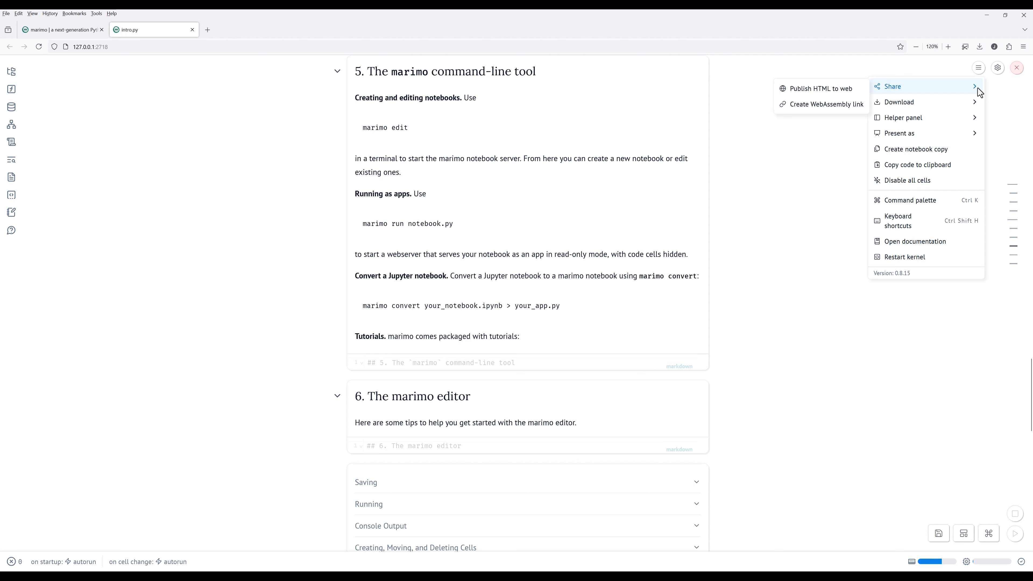
{"action": "mouse_move", "coordinate": [898, 102]}
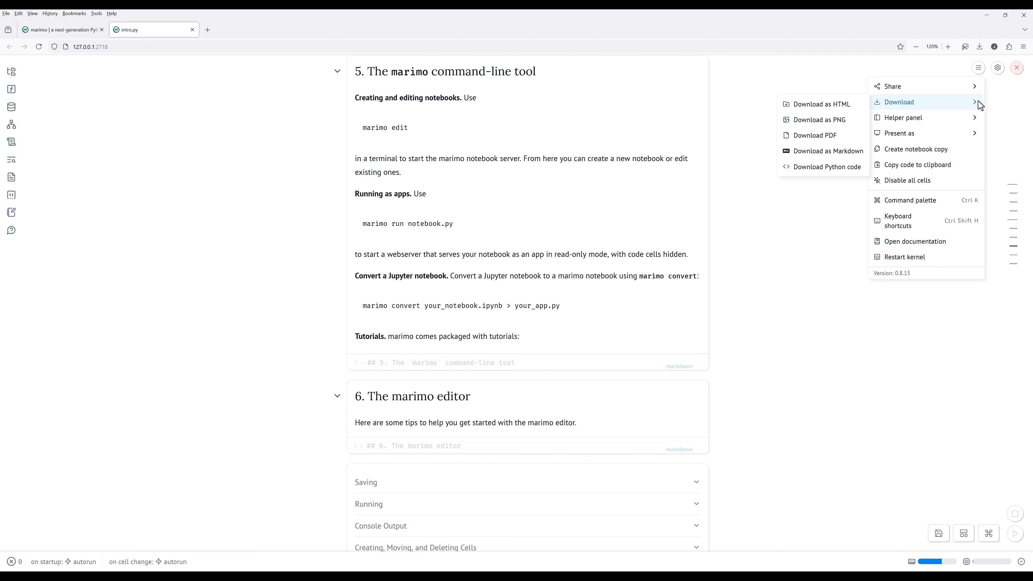
{"action": "mouse_move", "coordinate": [903, 117]}
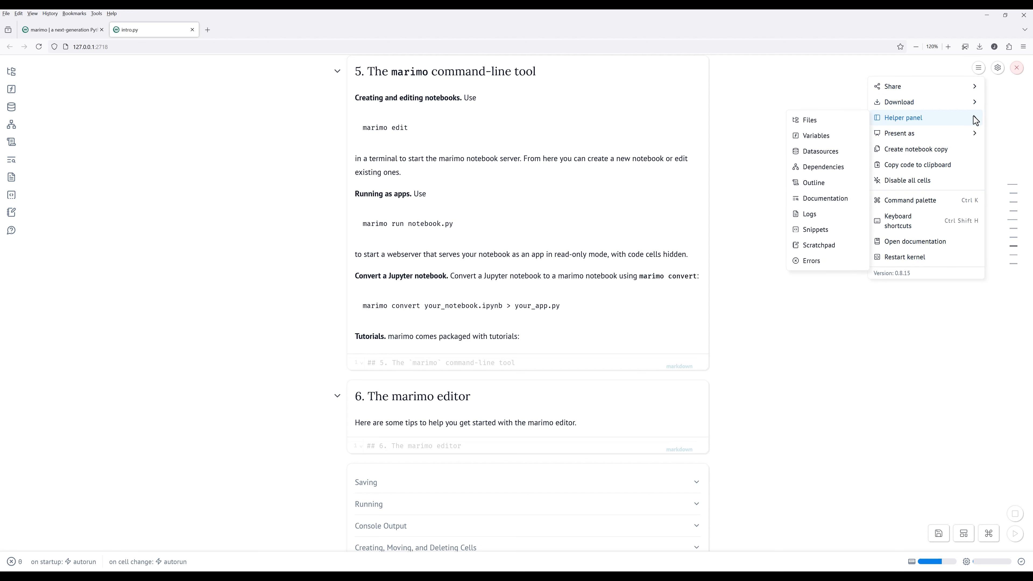
{"action": "mouse_move", "coordinate": [899, 133]}
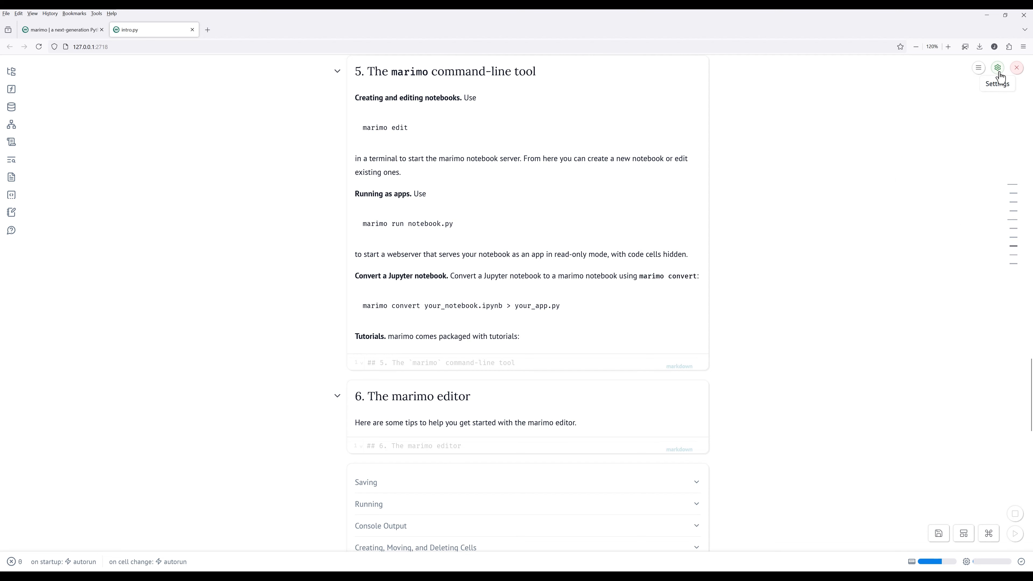
Step: In the settings panel, set the notebook width to medium and then to full
{"action": "left_click", "coordinate": [997, 67]}
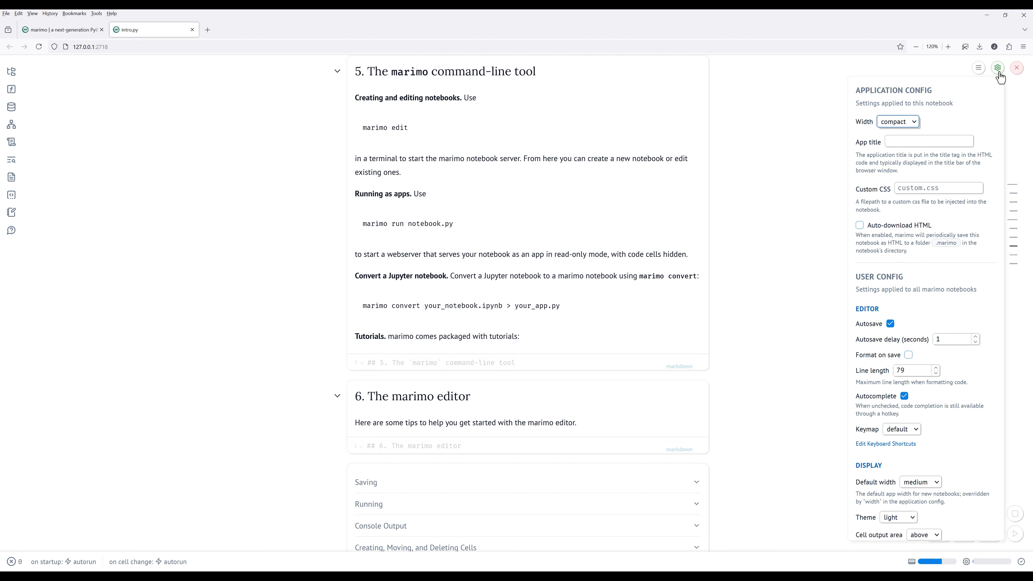
{"action": "left_click", "coordinate": [897, 121]}
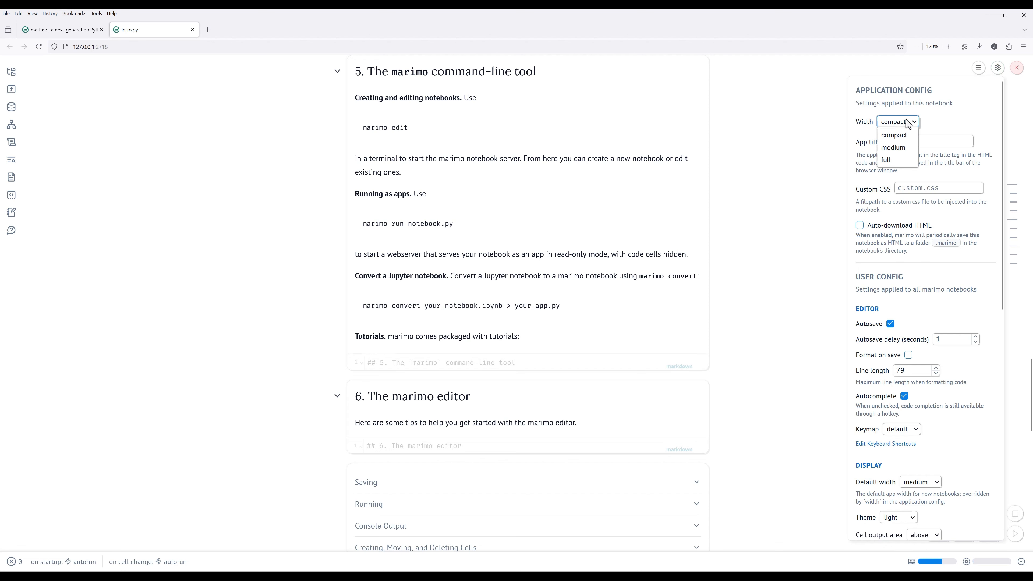
{"action": "left_click", "coordinate": [892, 147]}
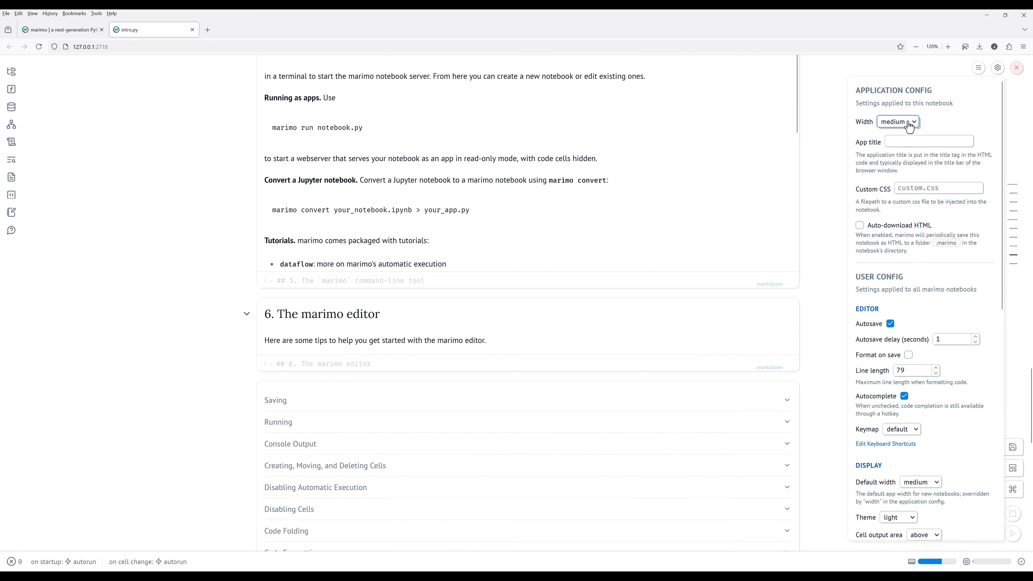
{"action": "left_click", "coordinate": [897, 121]}
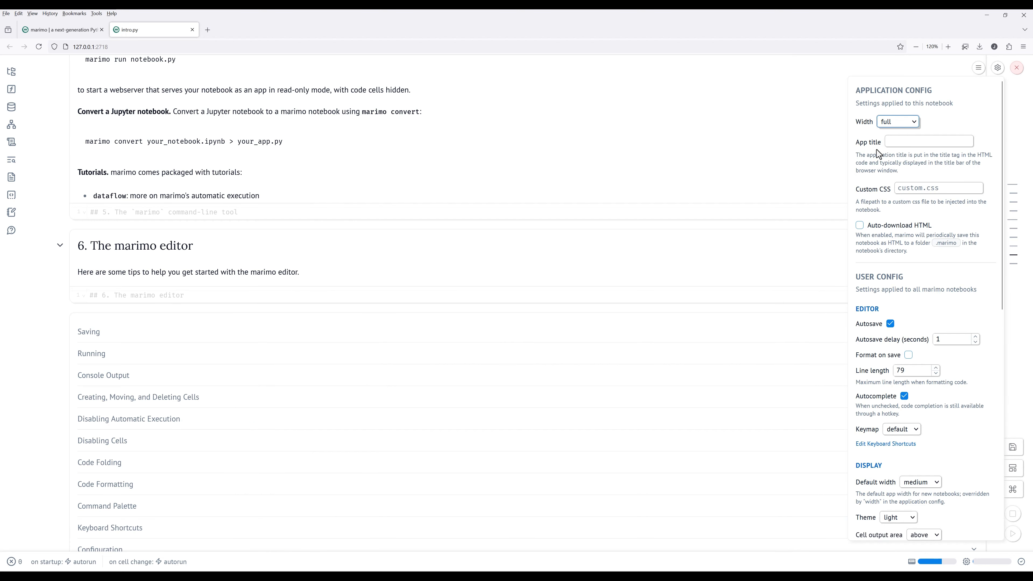
{"action": "mouse_move", "coordinate": [878, 153]}
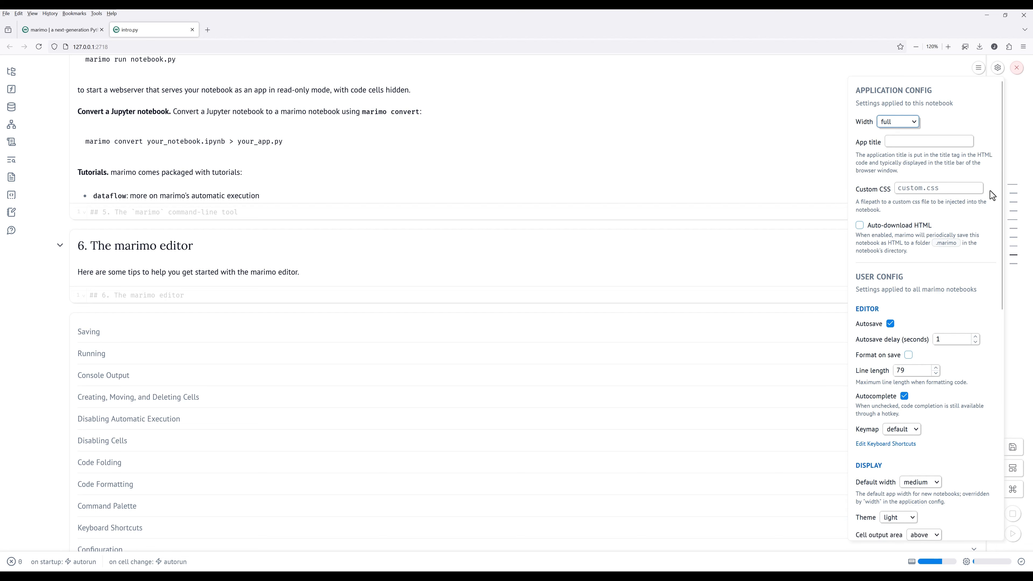
Step: Switch the theme to dark and back to light, and set cell output area to below
{"action": "scroll", "scroll_direction": "down", "scroll_amount": 3}
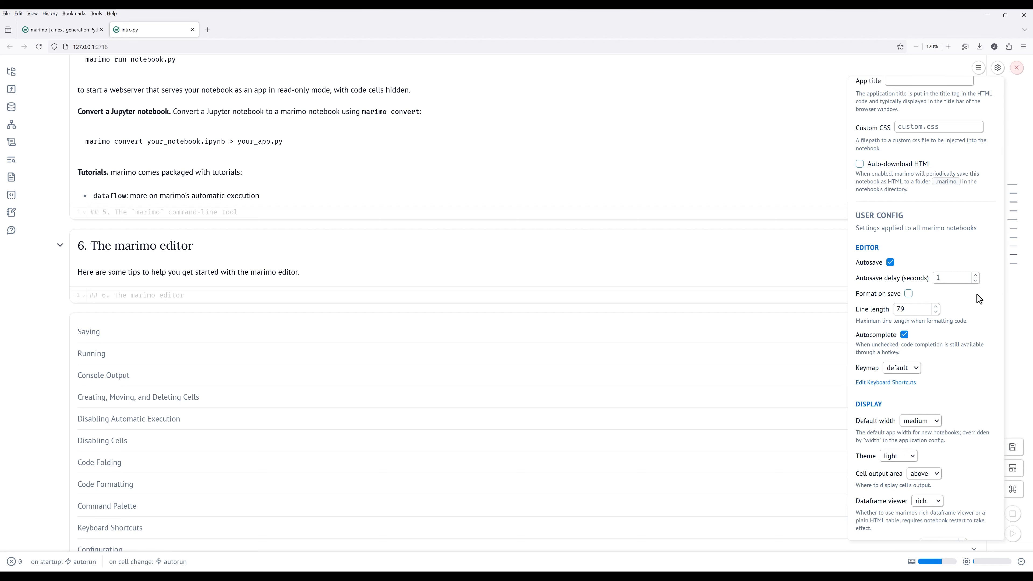
{"action": "left_click", "coordinate": [898, 393]}
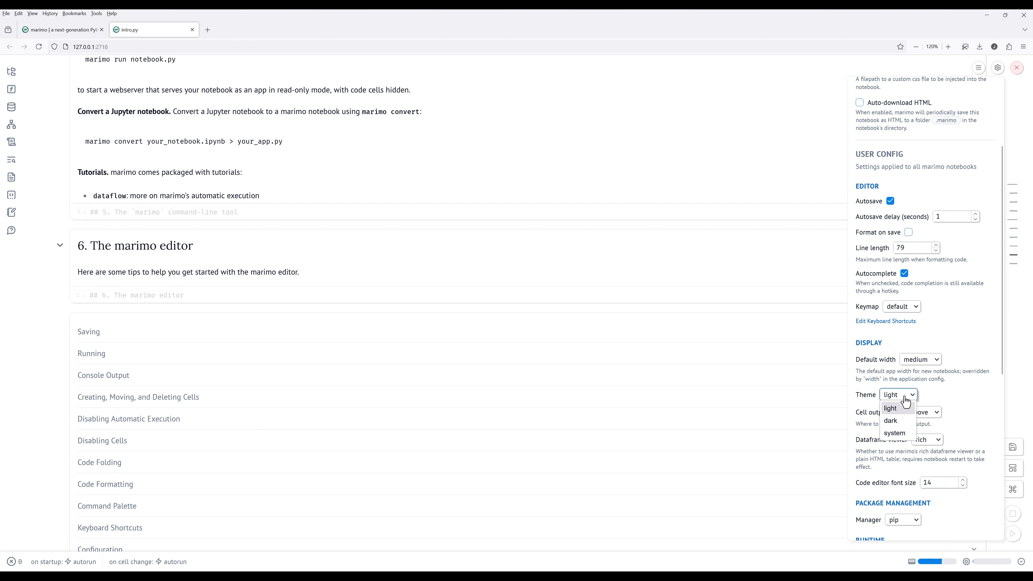
{"action": "left_click", "coordinate": [891, 420]}
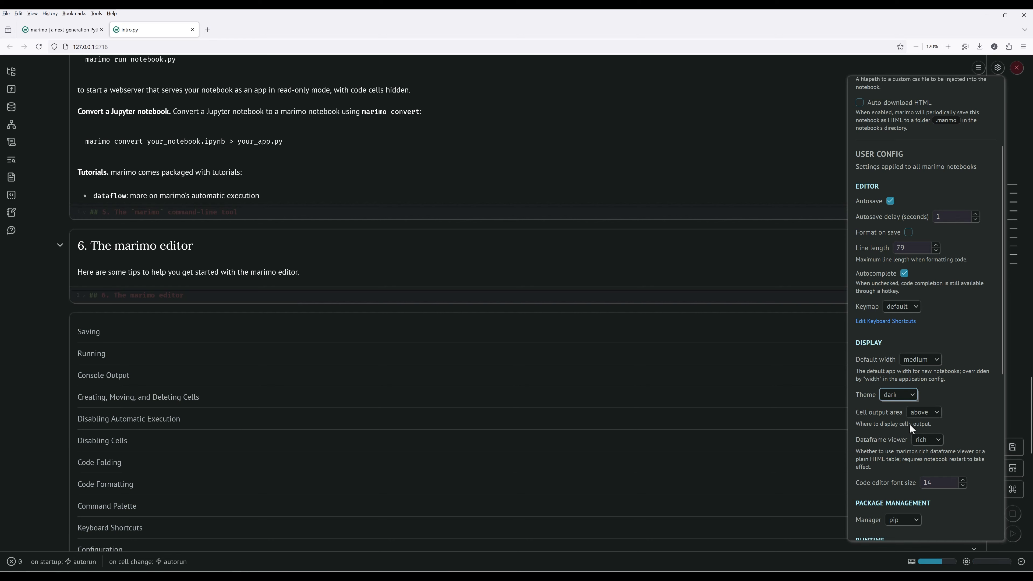
{"action": "mouse_move", "coordinate": [910, 429]}
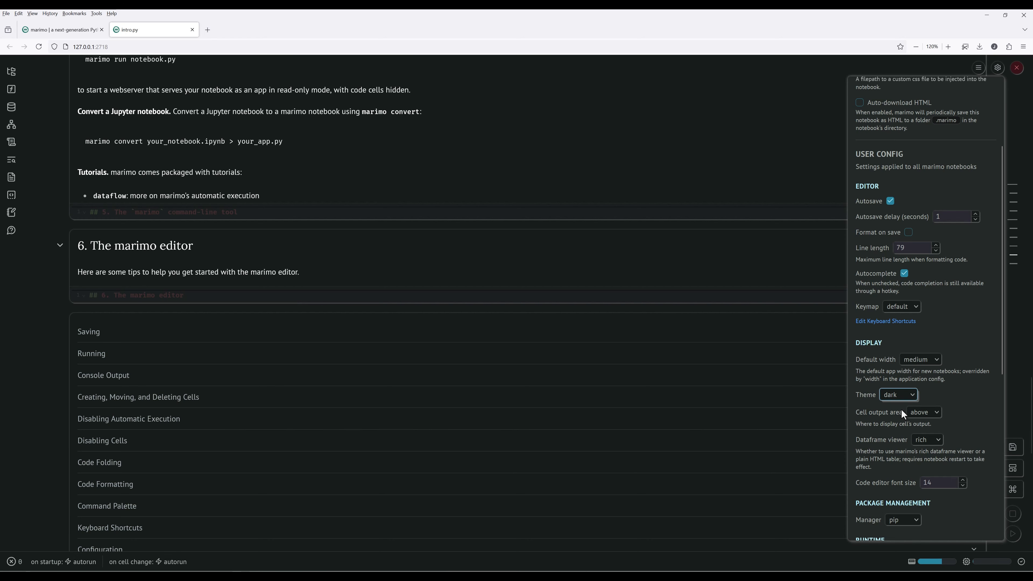
{"action": "left_click", "coordinate": [897, 393]}
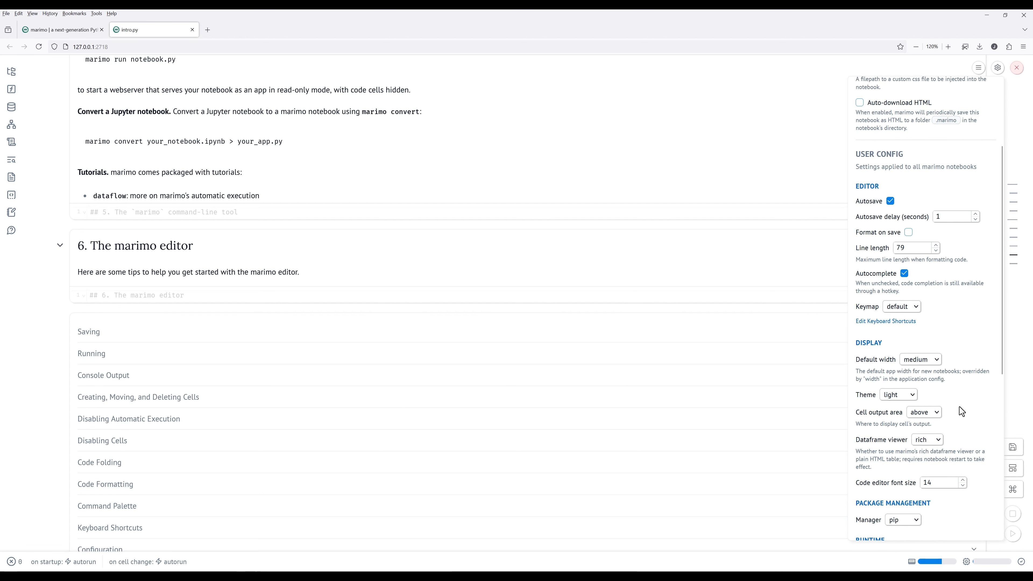
{"action": "left_click", "coordinate": [924, 412]}
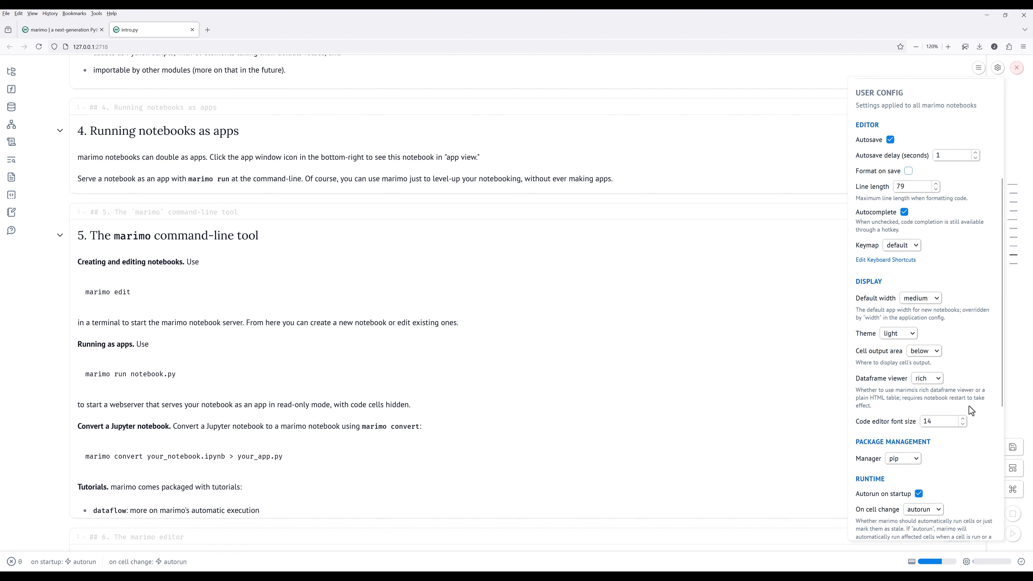
{"action": "mouse_move", "coordinate": [968, 376]}
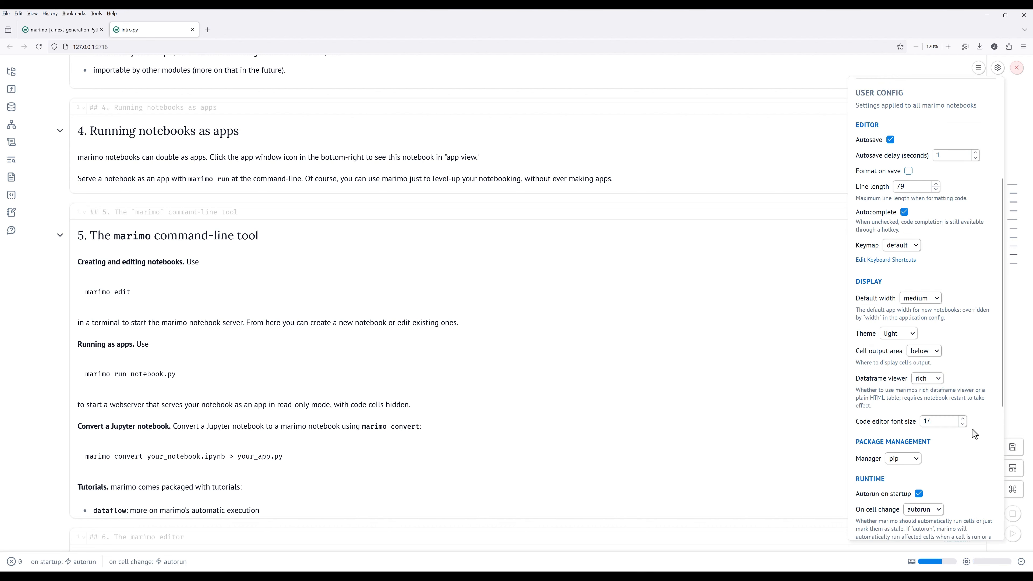
{"action": "scroll", "scroll_direction": "down", "scroll_amount": 3}
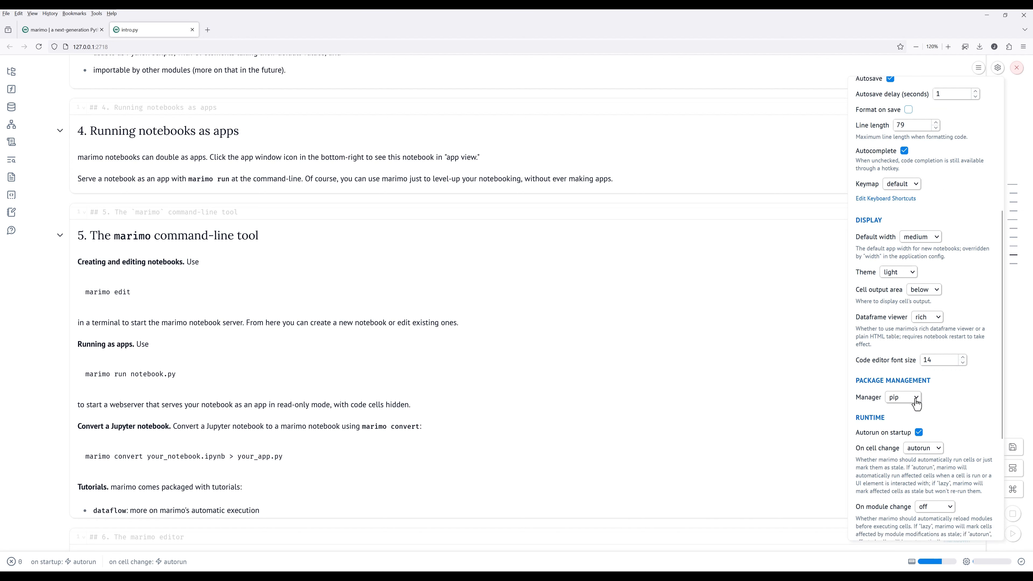
{"action": "left_click", "coordinate": [901, 397]}
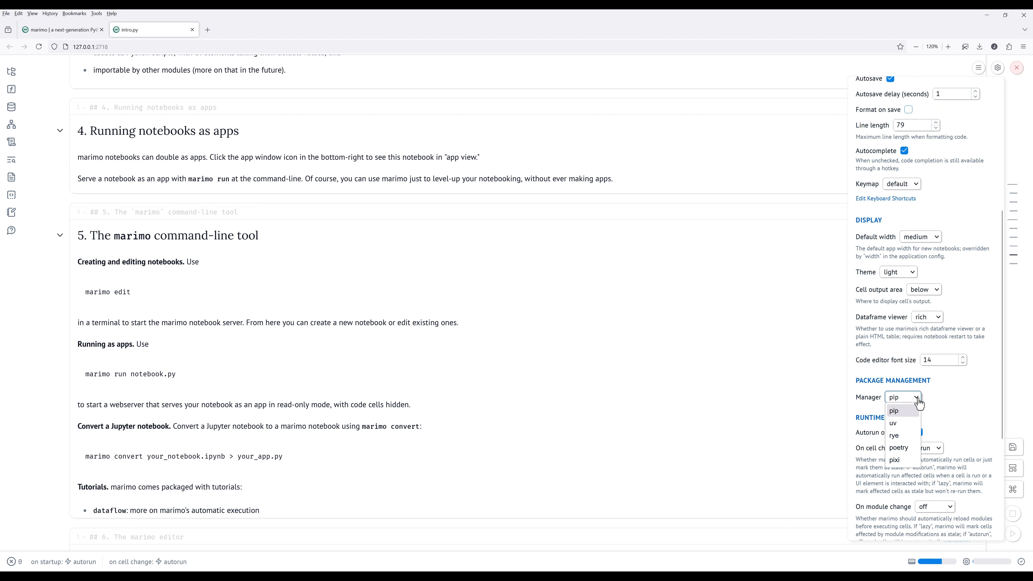
{"action": "left_click", "coordinate": [892, 411]}
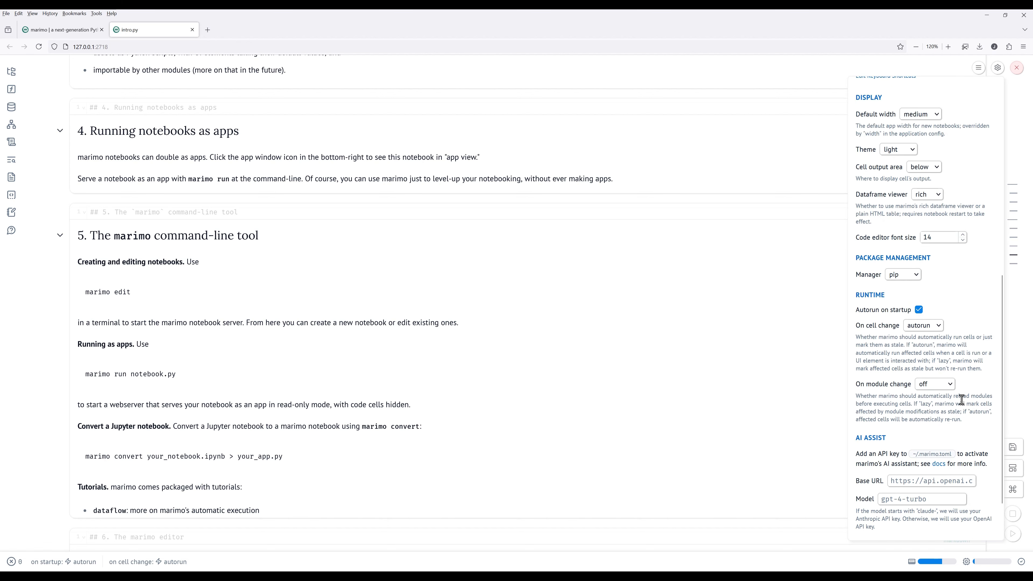
{"action": "scroll", "scroll_direction": "down", "scroll_amount": 3}
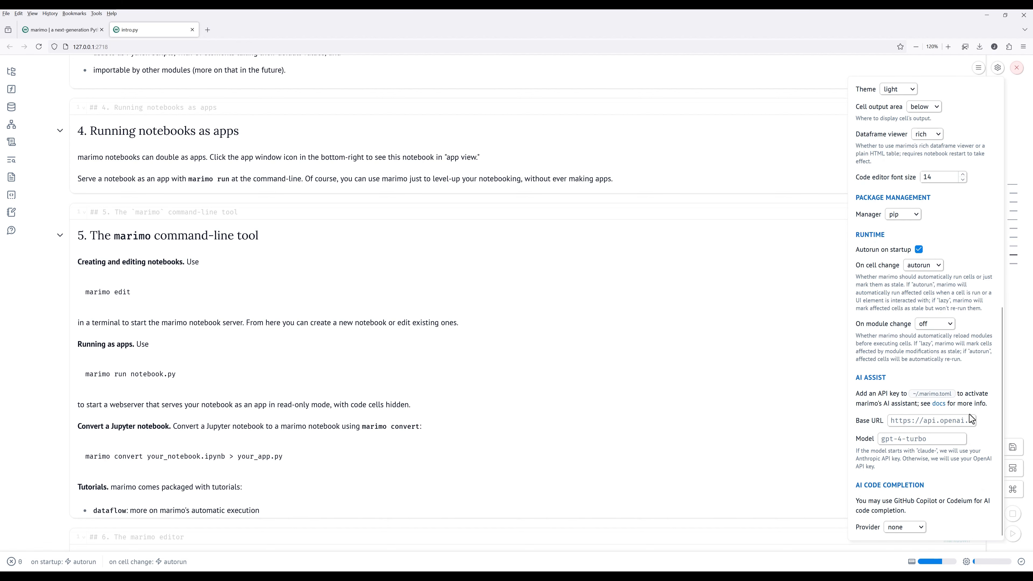